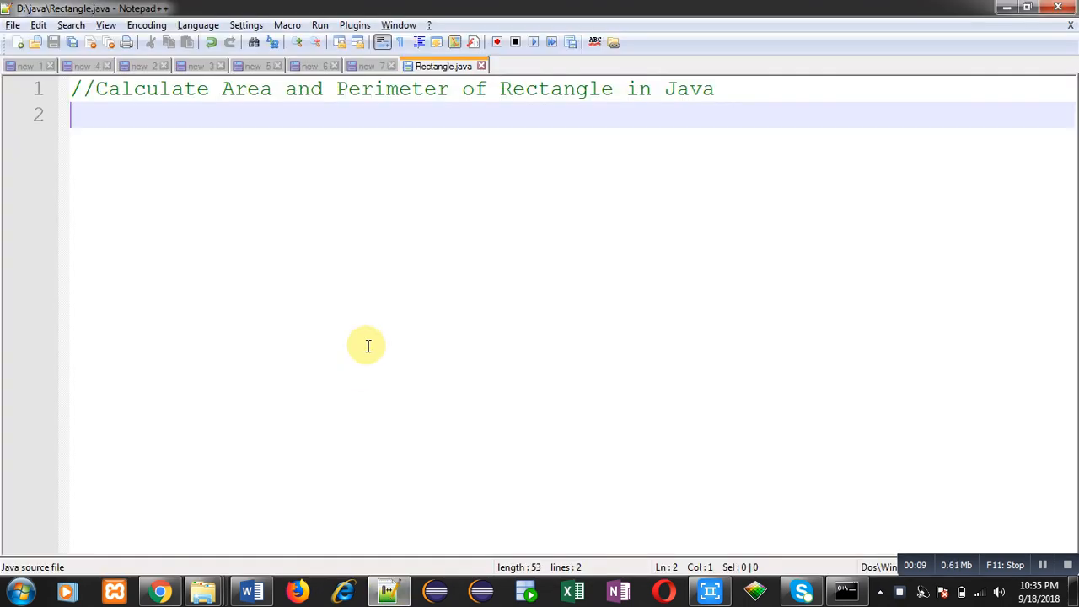
Add 'import java.util.Scanner;' on line 2 and start the public class declaration.
{"action": "left_click", "coordinate": [84, 118]}
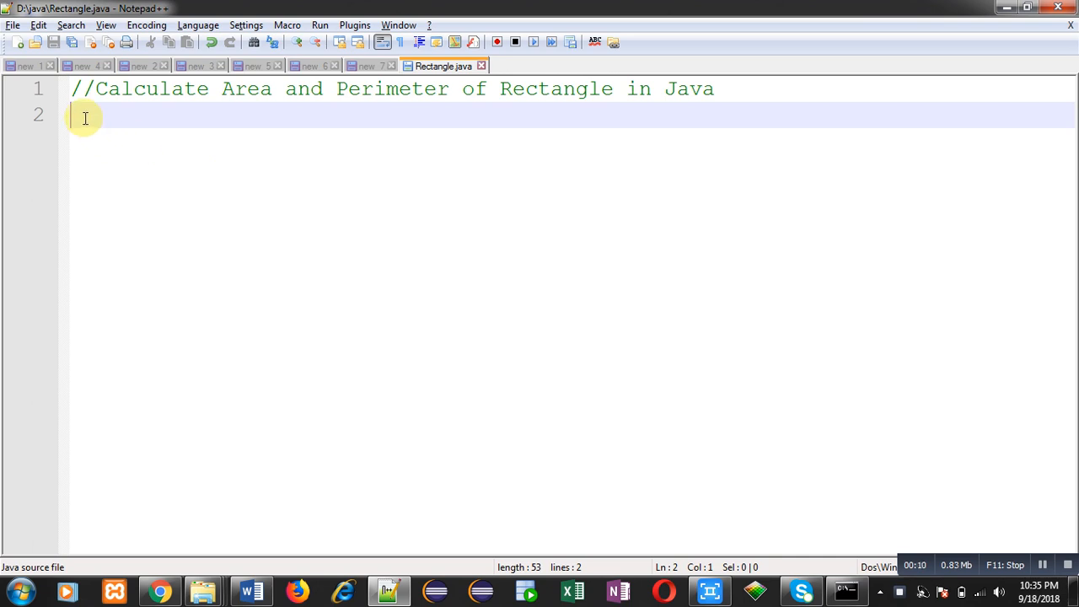
{"action": "type", "text": "im"}
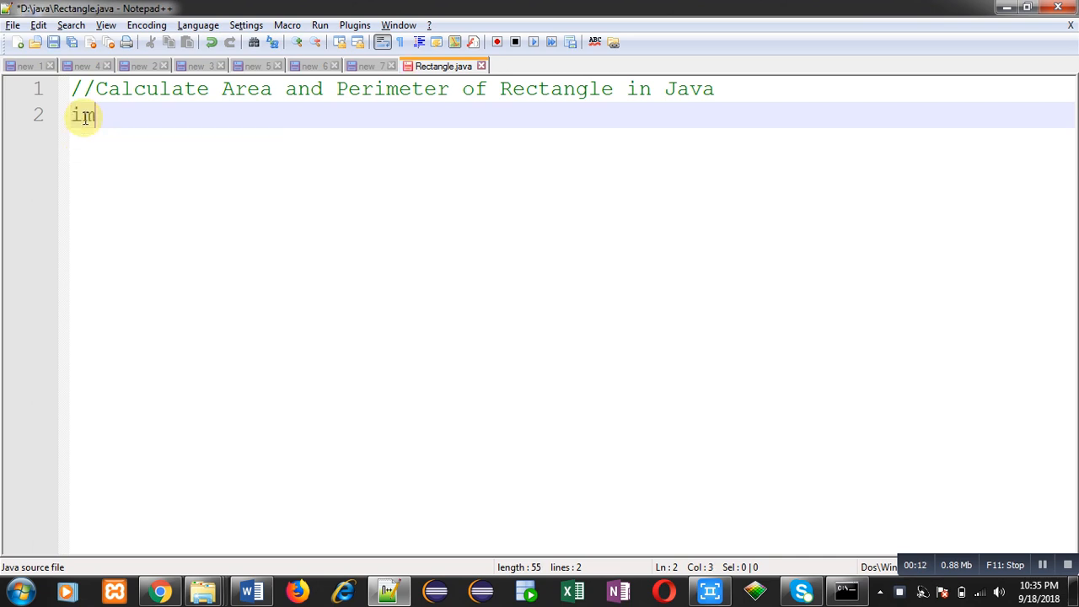
{"action": "type", "text": "port jav"}
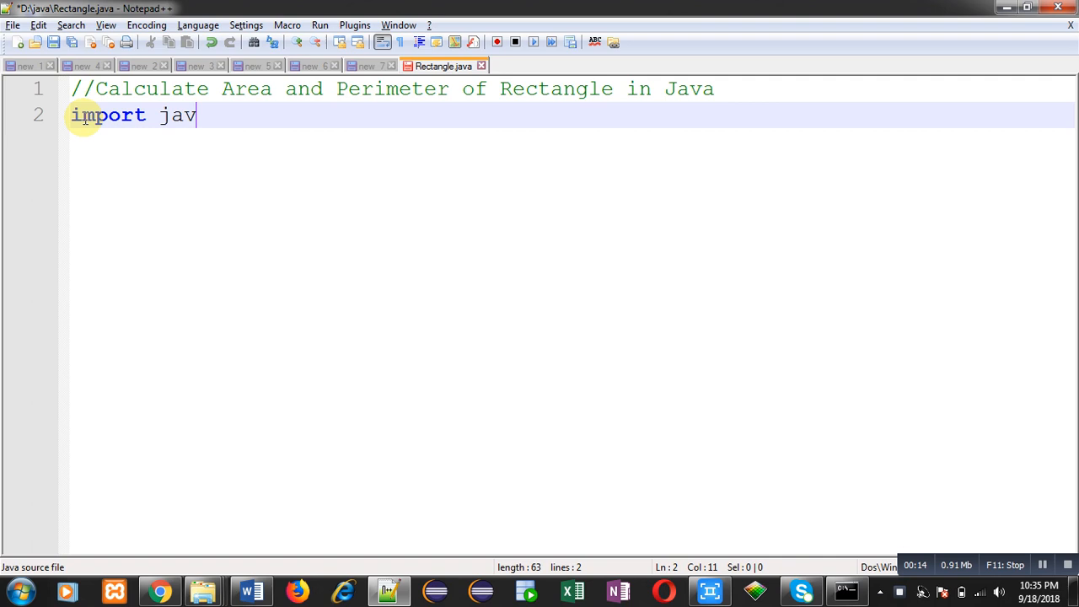
{"action": "type", "text": "a.util"}
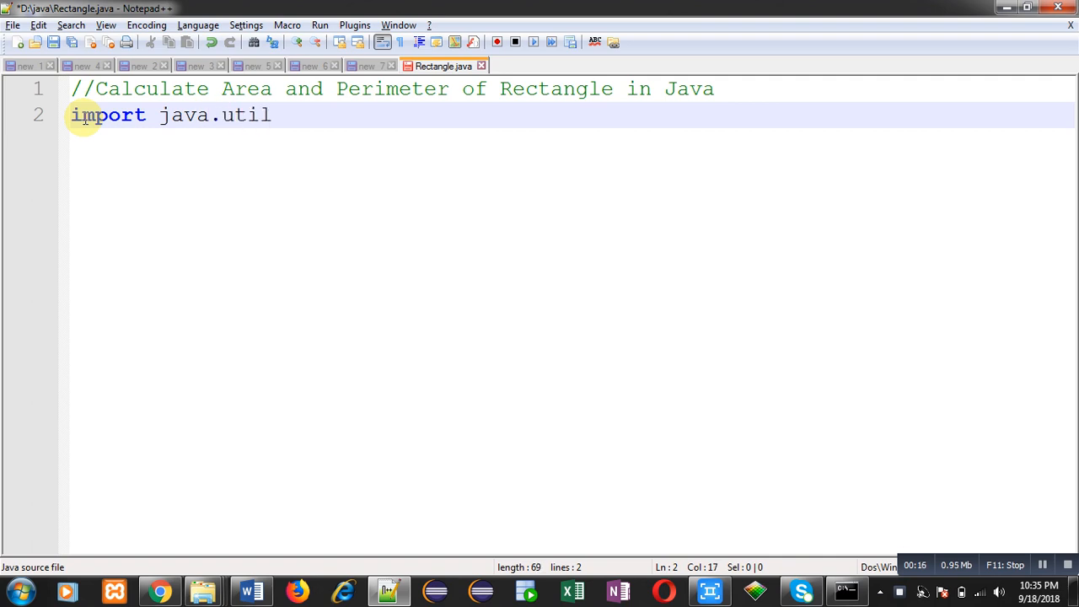
{"action": "type", "text": ".Scanner"}
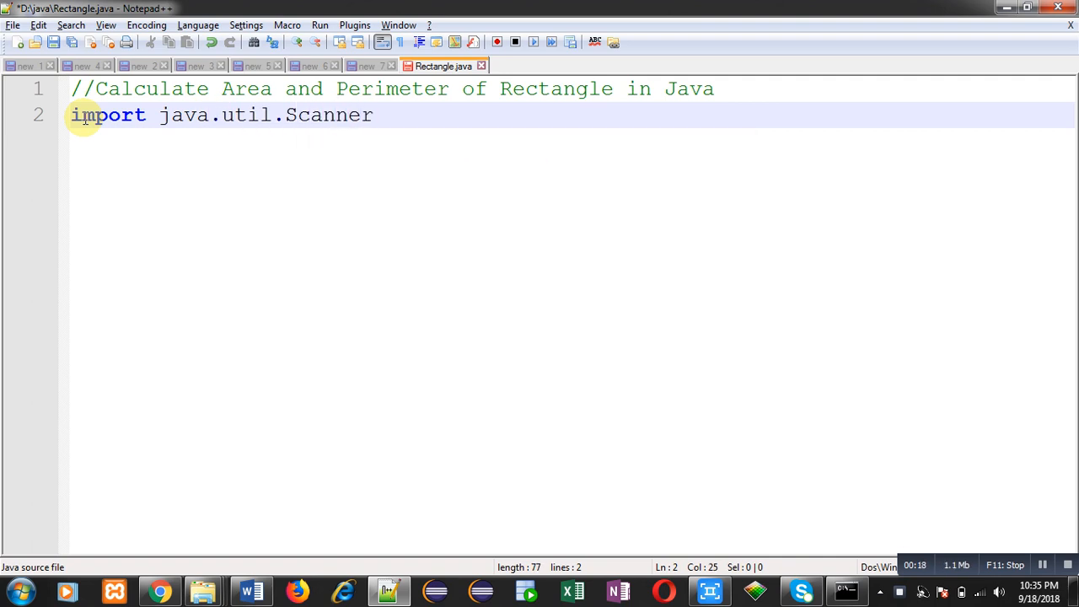
{"action": "type", "text": ";"}
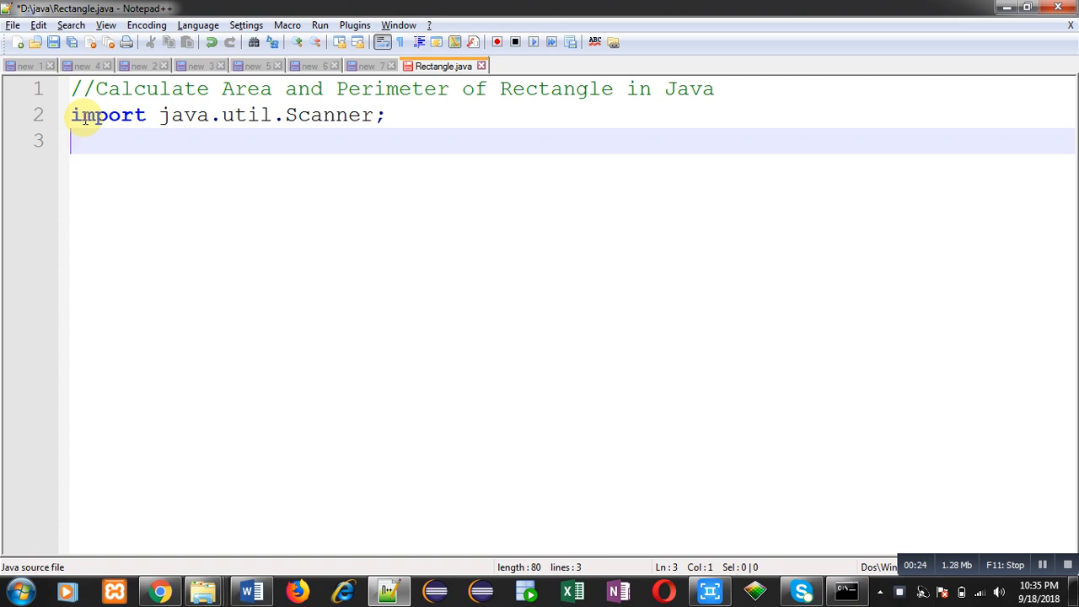
{"action": "type", "text": "public class Re"}
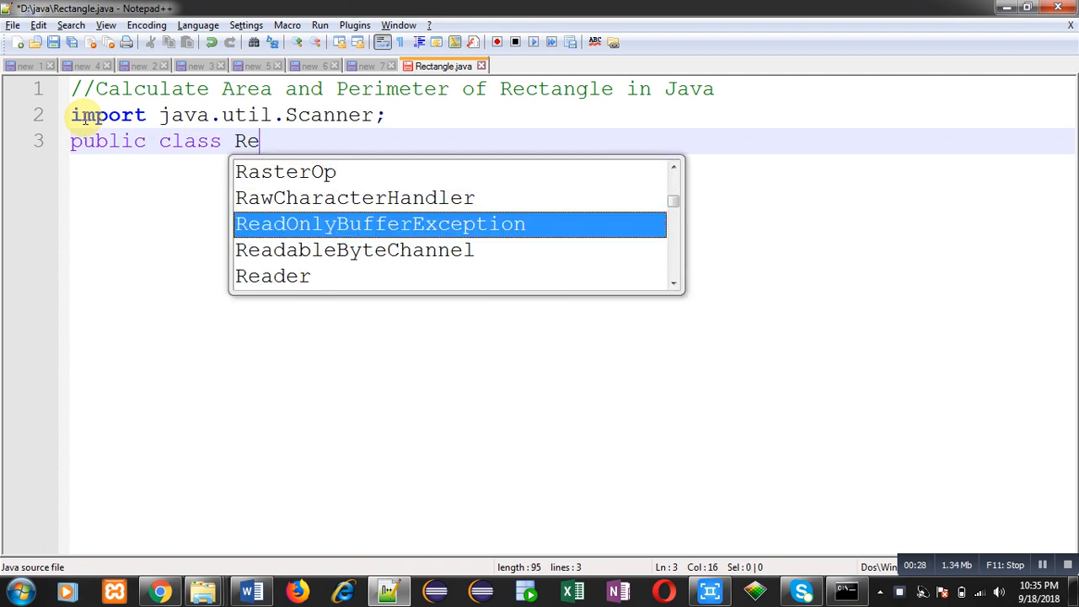
Declare class Rectangle containing an empty public static void main(String args[]) method.
{"action": "type", "text": "cttangle"}
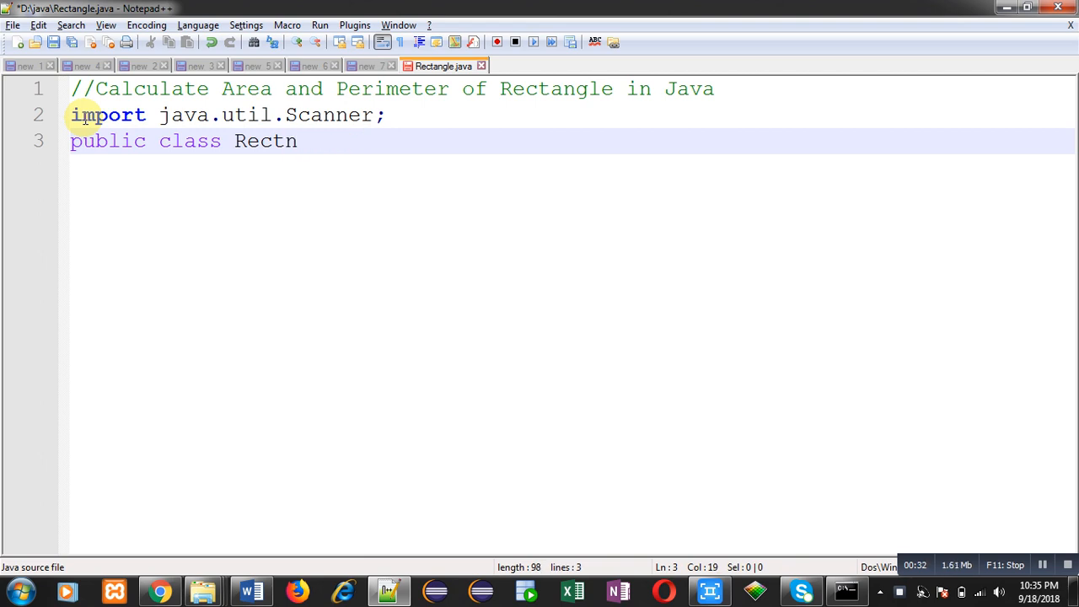
{"action": "type", "text": "angle"}
{"action": "type", "text": "{"}
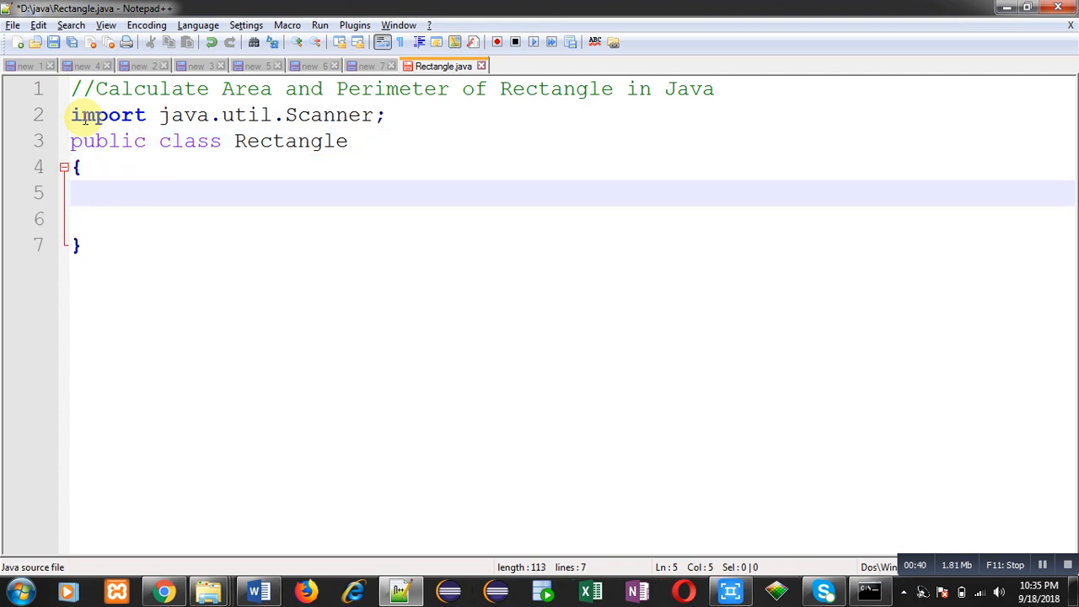
{"action": "type", "text": "publii"}
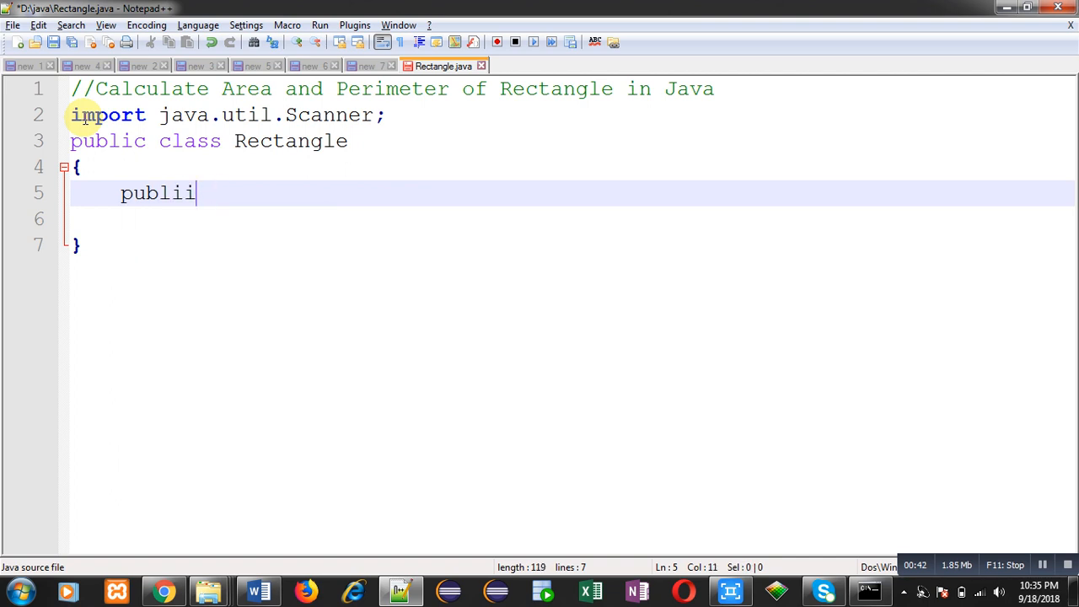
{"action": "type", "text": "c static"}
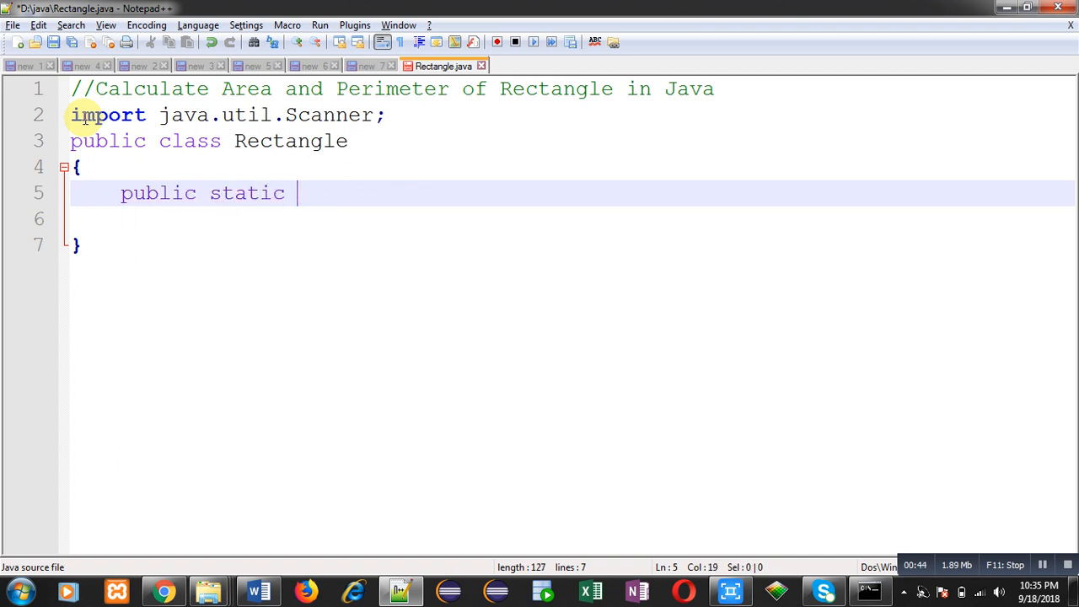
{"action": "type", "text": "void mai"}
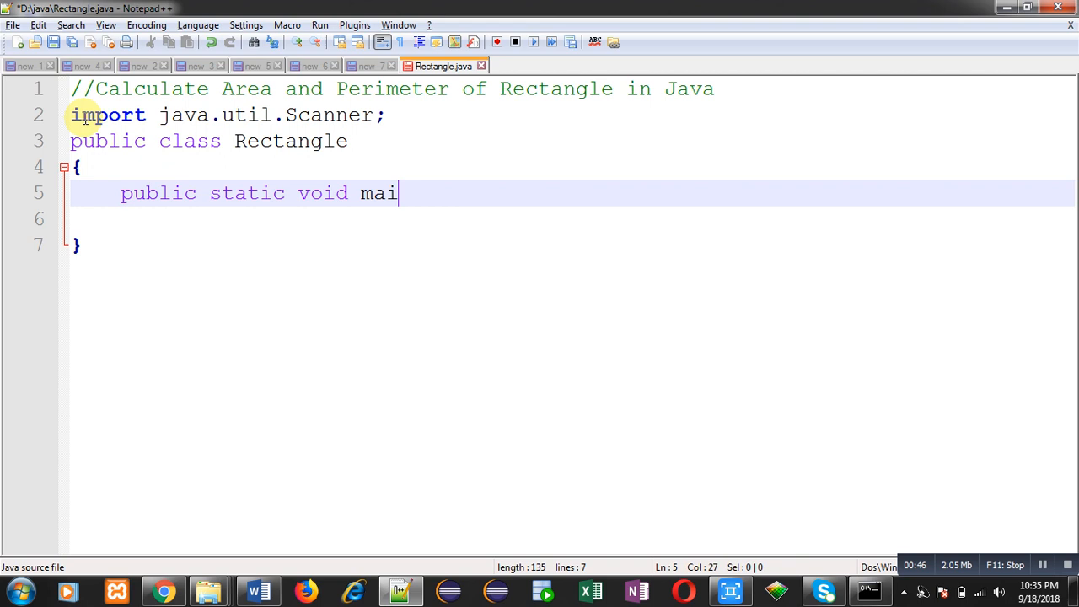
{"action": "type", "text": "n(String arg"}
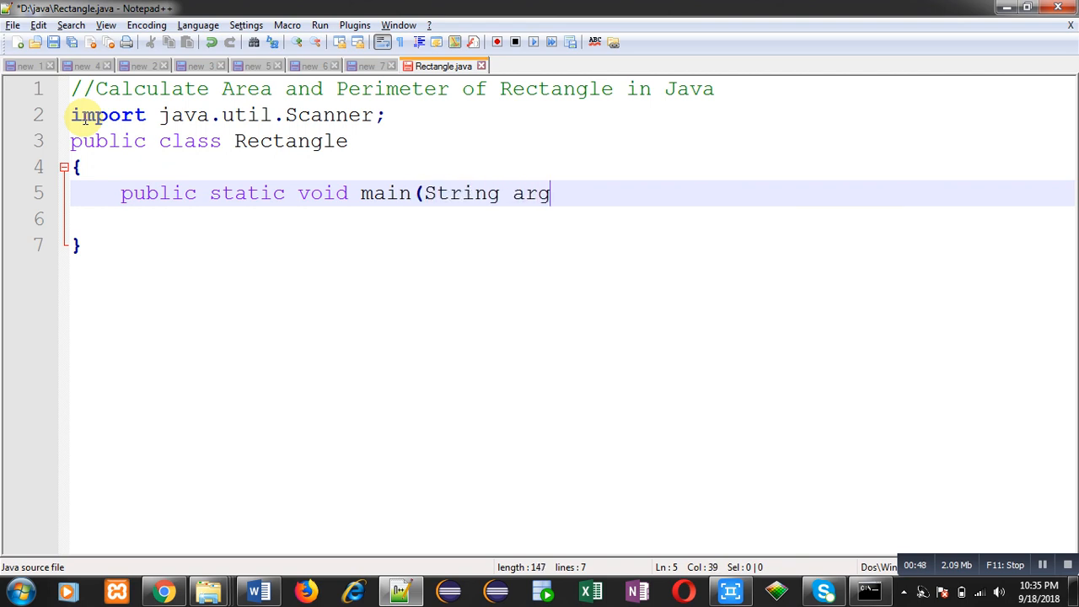
{"action": "type", "text": "s[]"}
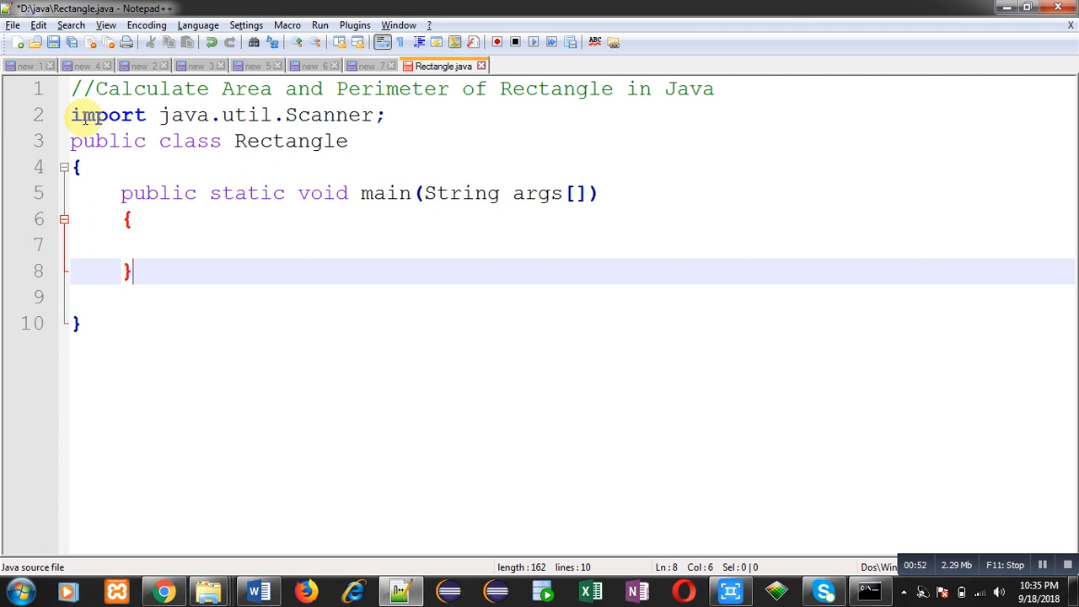
{"action": "key", "text": "Delete"}
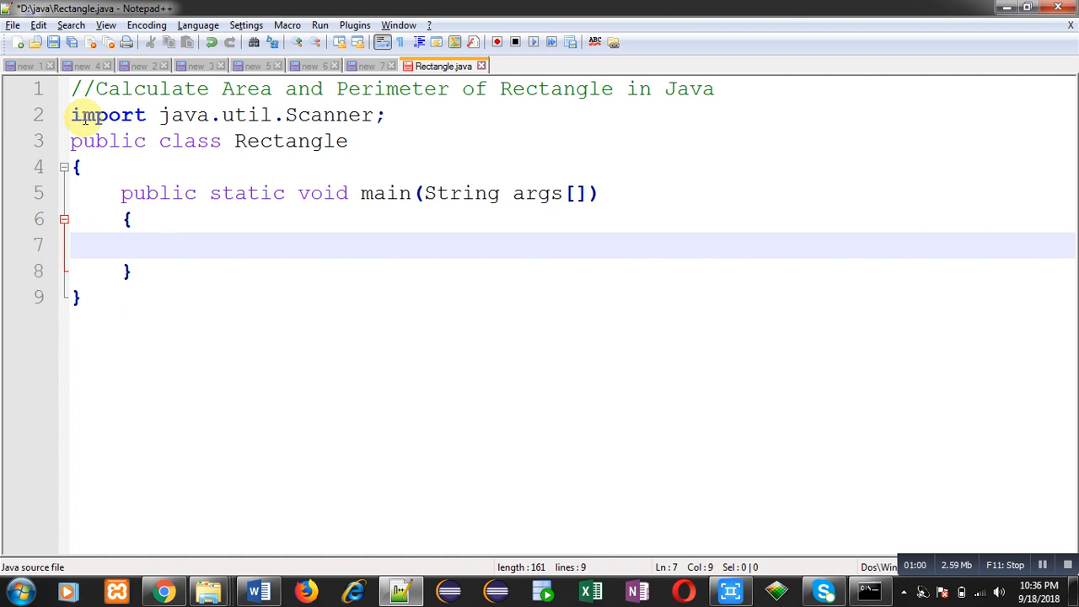
Declare float variables l, b, a and p inside main.
{"action": "type", "text": "f"}
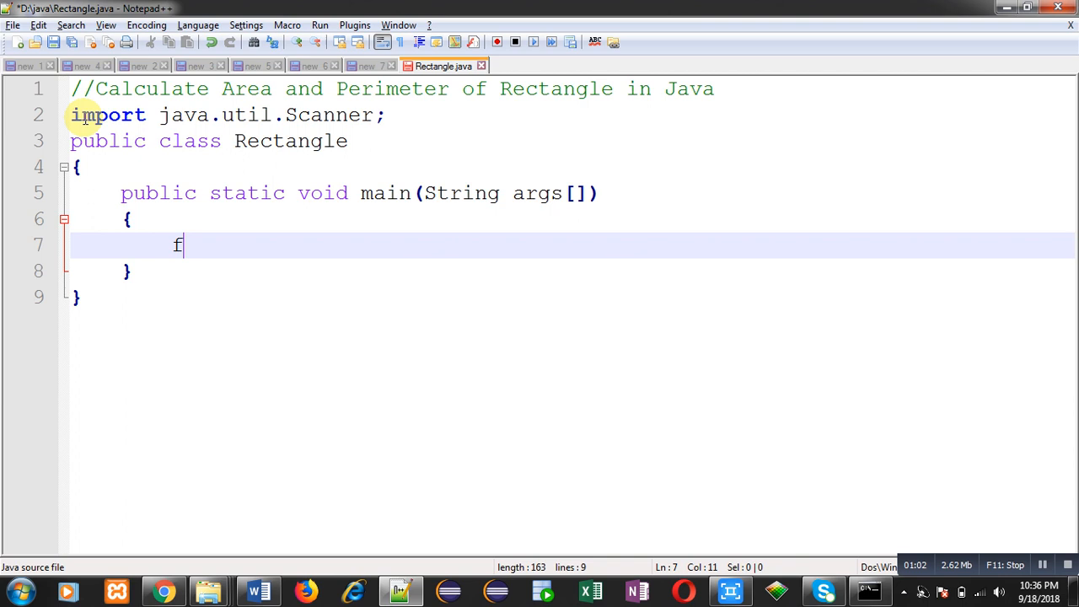
{"action": "type", "text": "loat"}
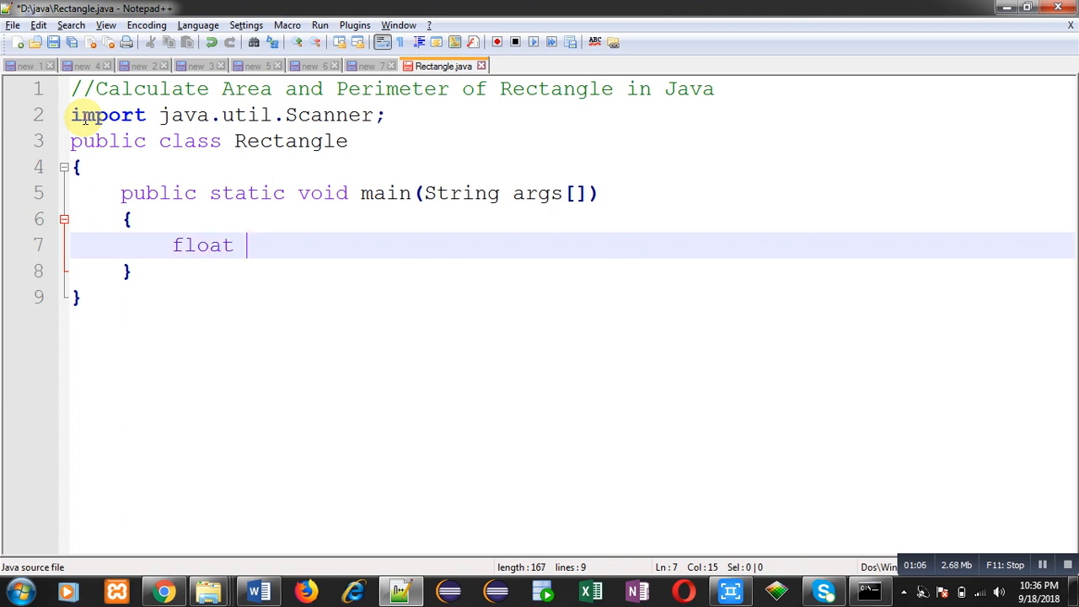
{"action": "type", "text": "l,b"}
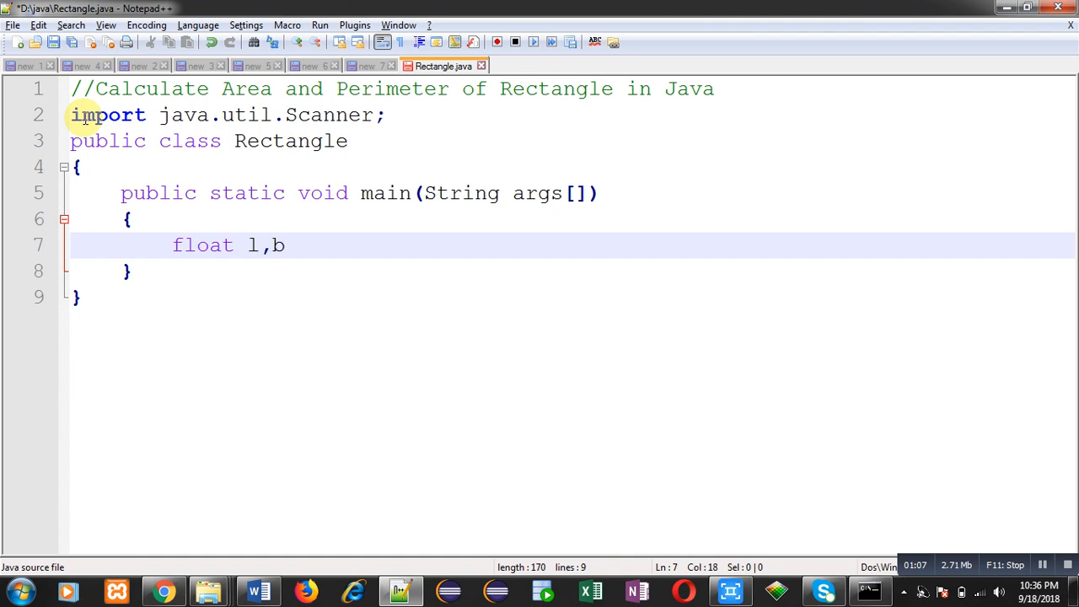
{"action": "type", "text": ",a"}
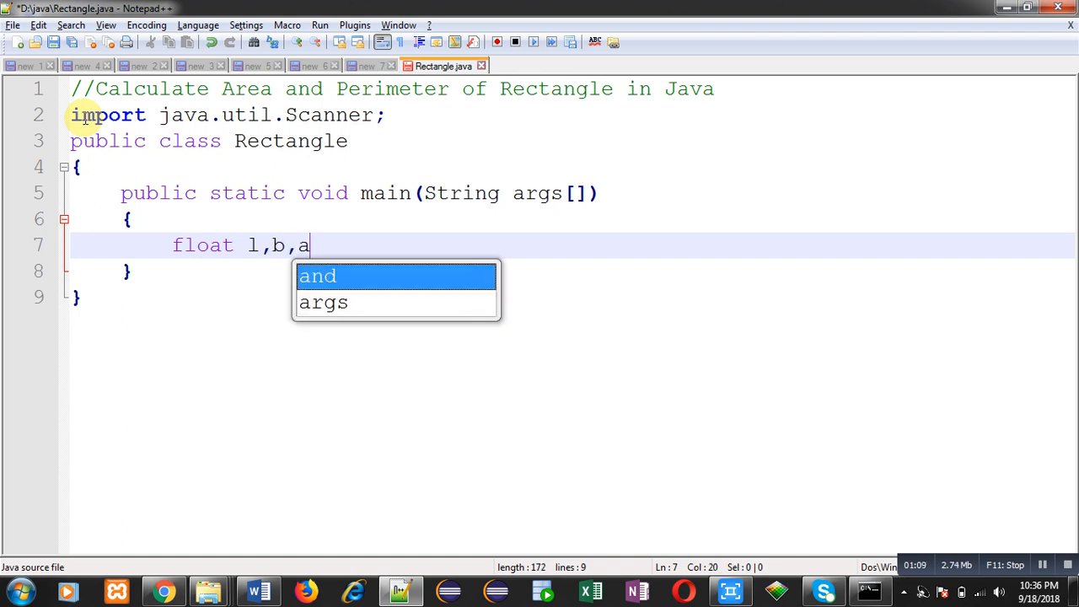
{"action": "type", "text": ",p;"}
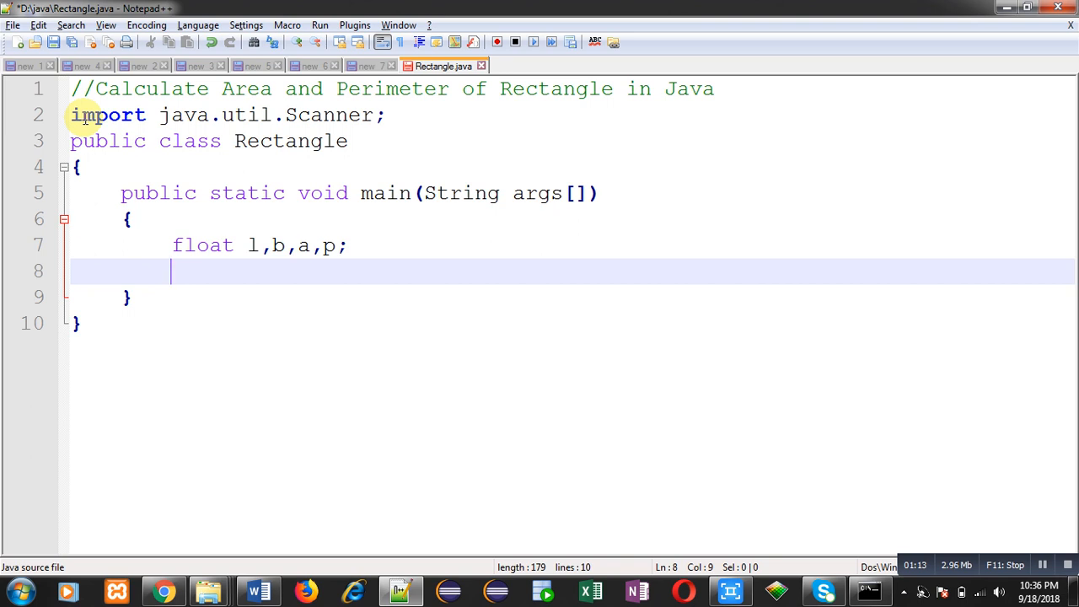
Create a Scanner named input reading from System.in.
{"action": "type", "text": "Scan"}
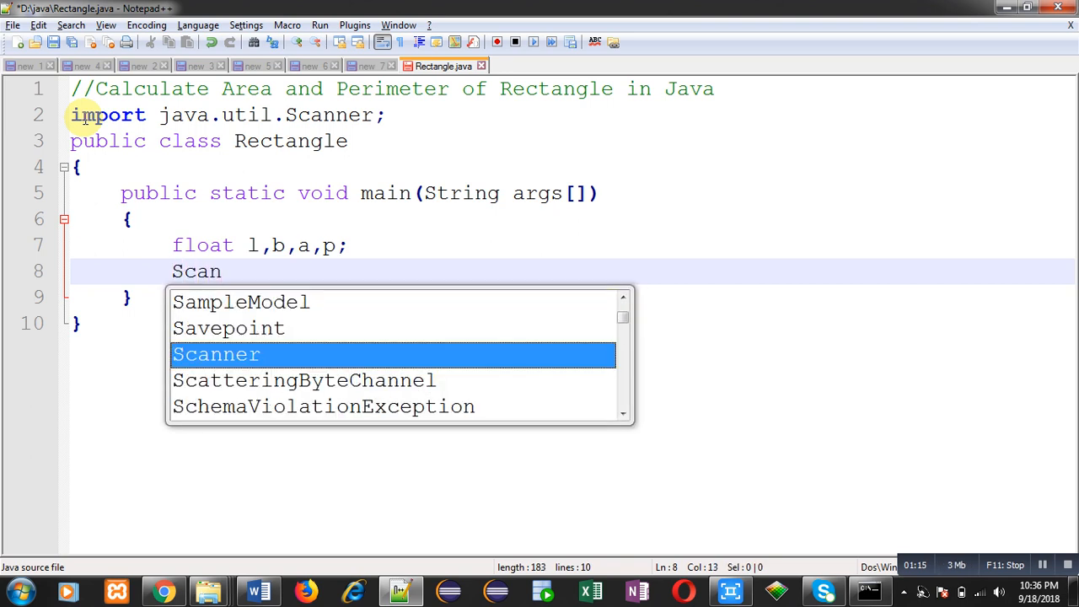
{"action": "type", "text": "ner input ="}
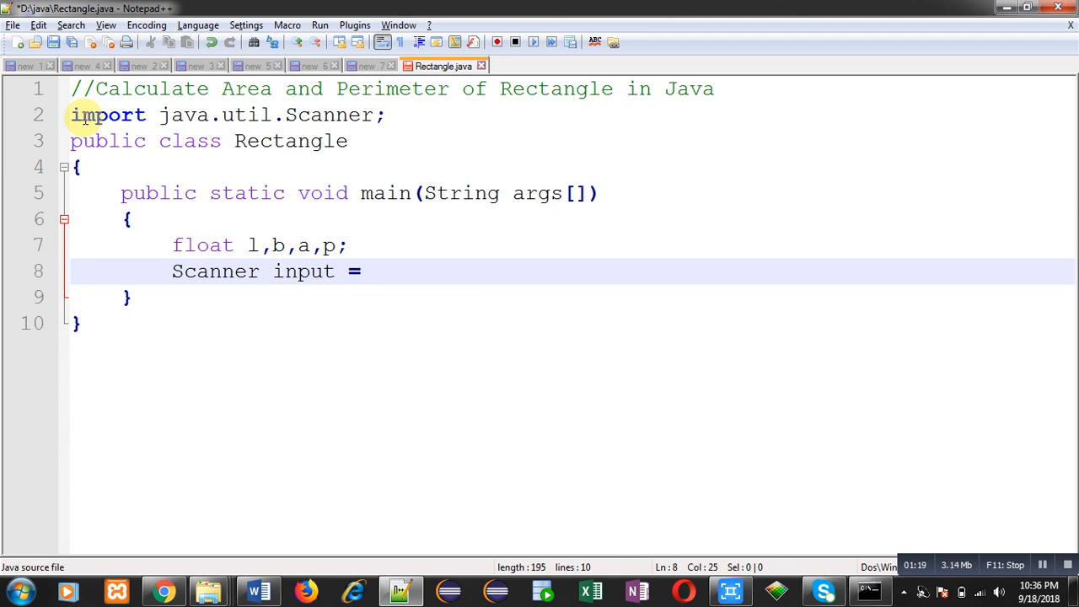
{"action": "type", "text": "new Scanner("}
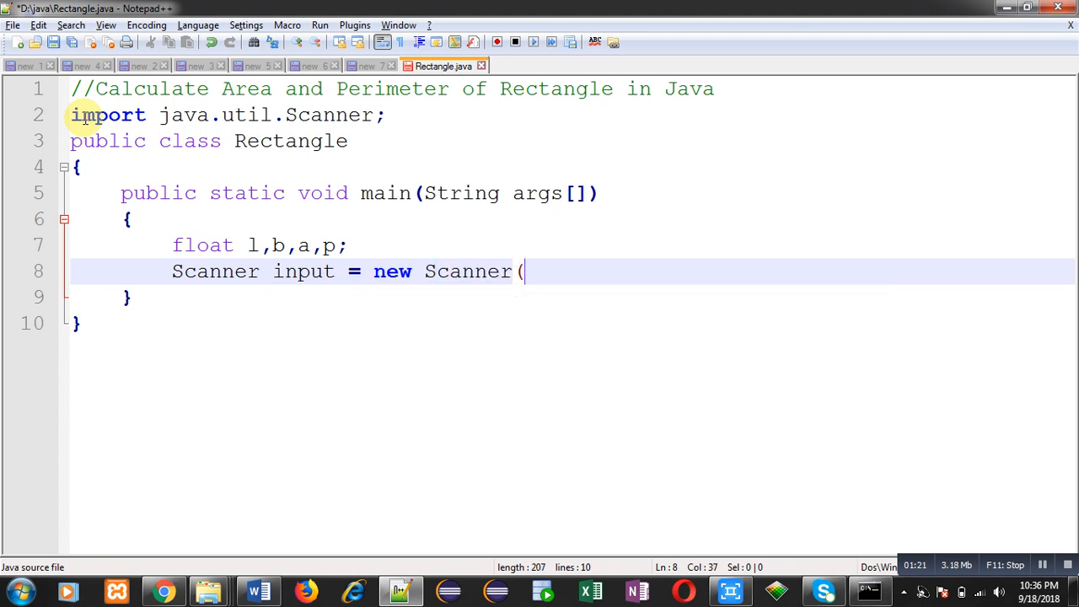
{"action": "type", "text": "System.in);"}
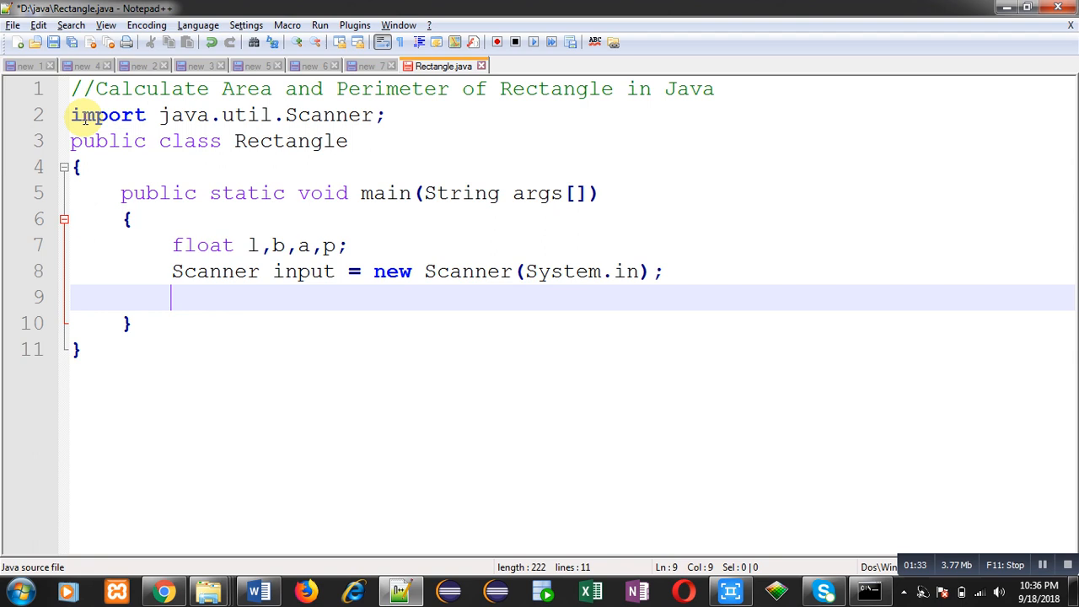
Print the "Enter length" prompt and read l with input.nextFloat().
{"action": "type", "text": "System.out."}
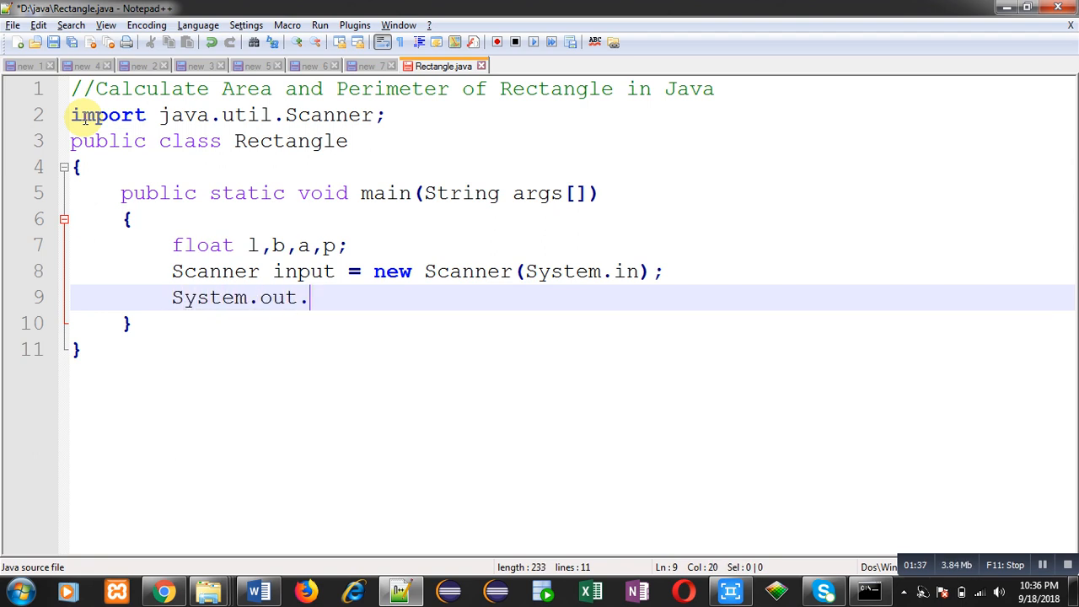
{"action": "type", "text": "println"}
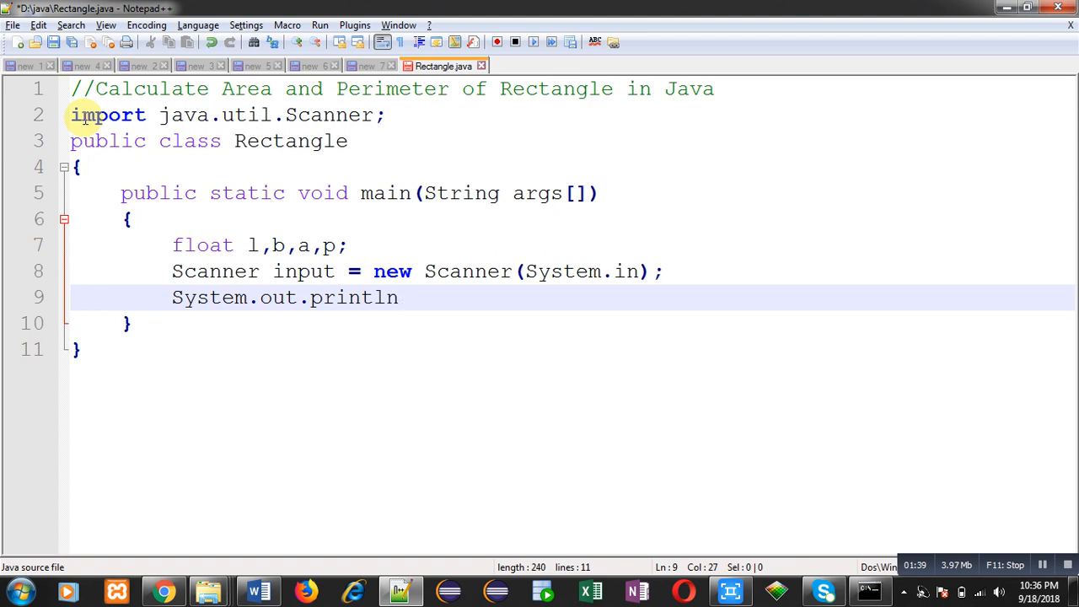
{"action": "type", "text": "(\"Enter leng"}
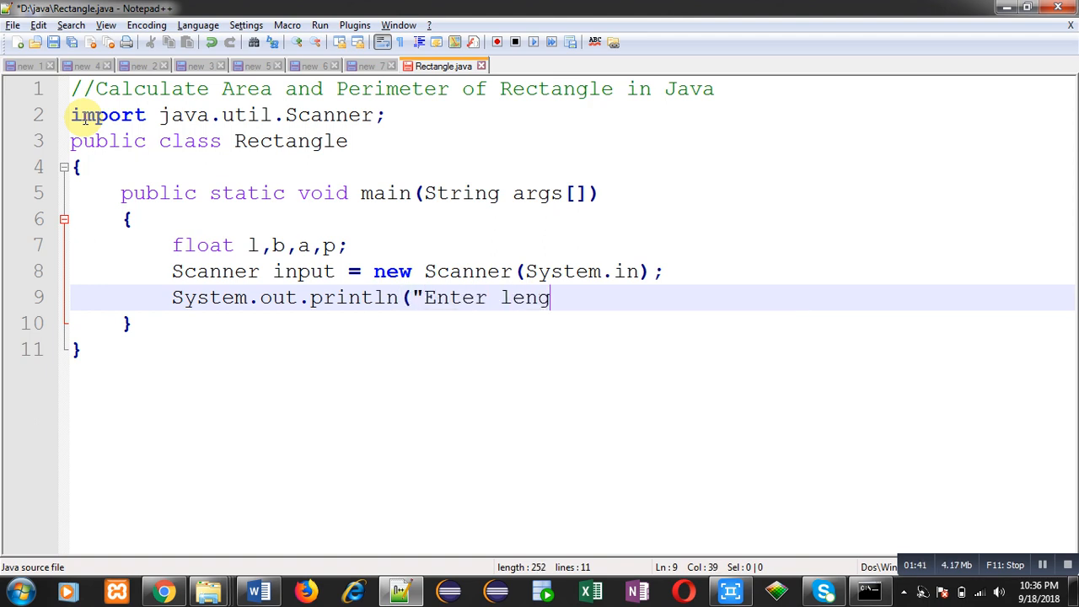
{"action": "type", "text": "th\");"}
{"action": "type", "text": "l"}
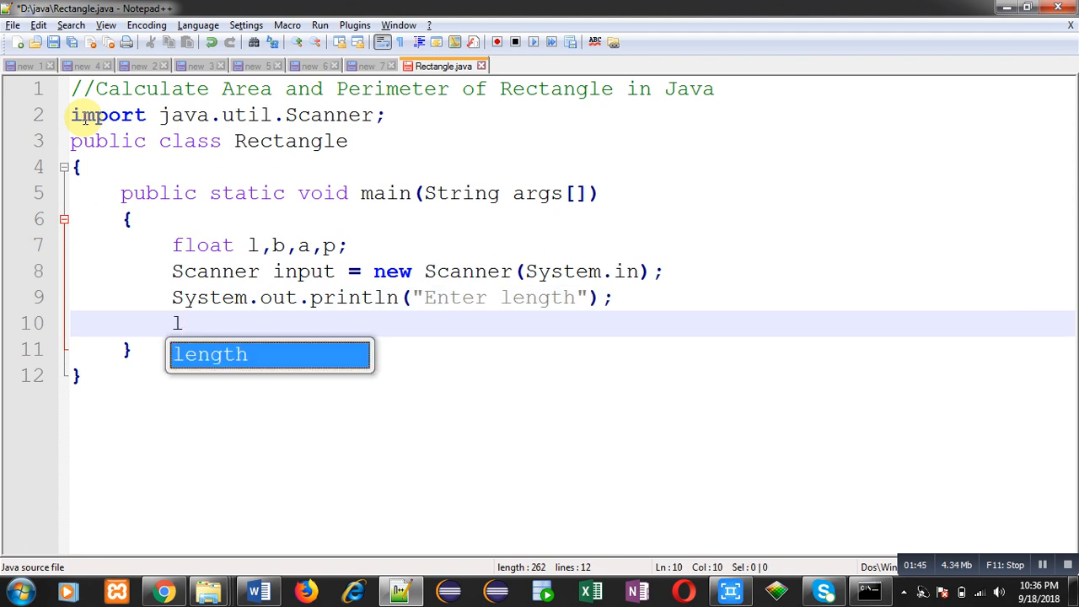
{"action": "type", "text": "= input."}
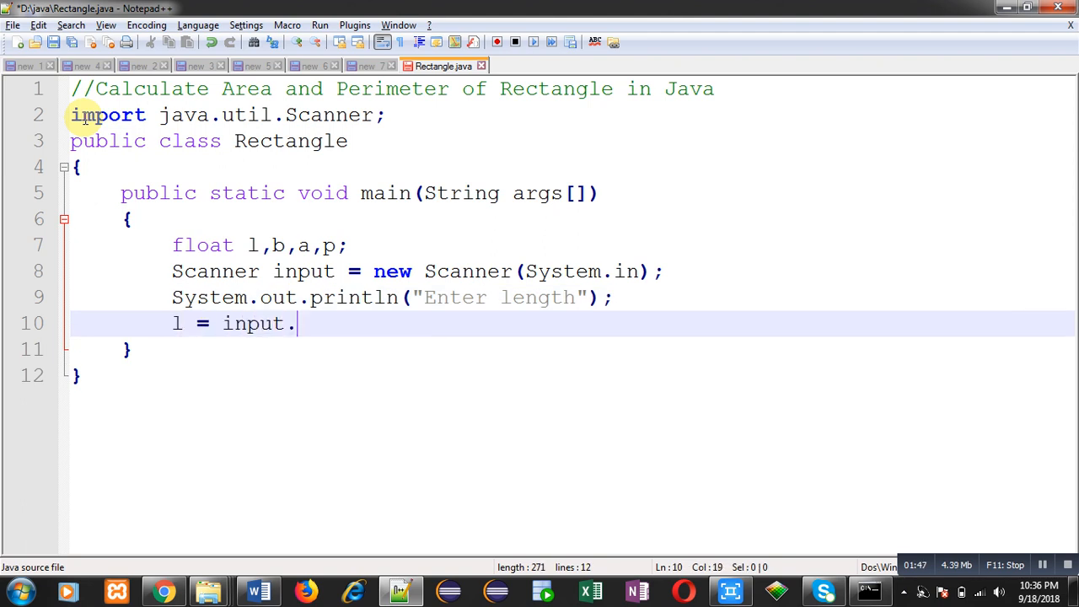
{"action": "type", "text": "next"}
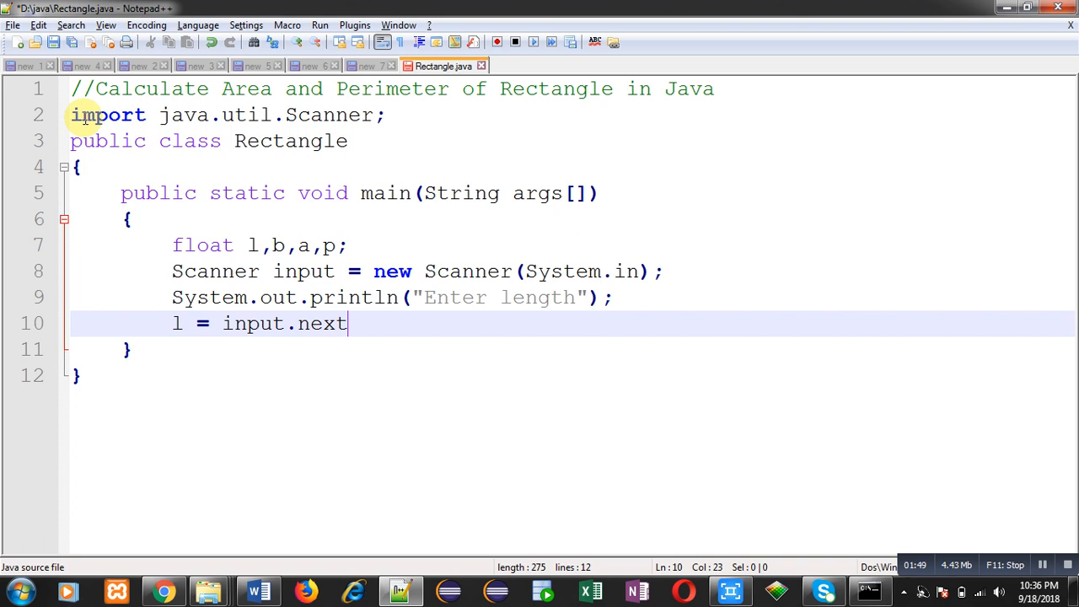
{"action": "type", "text": "Float();"}
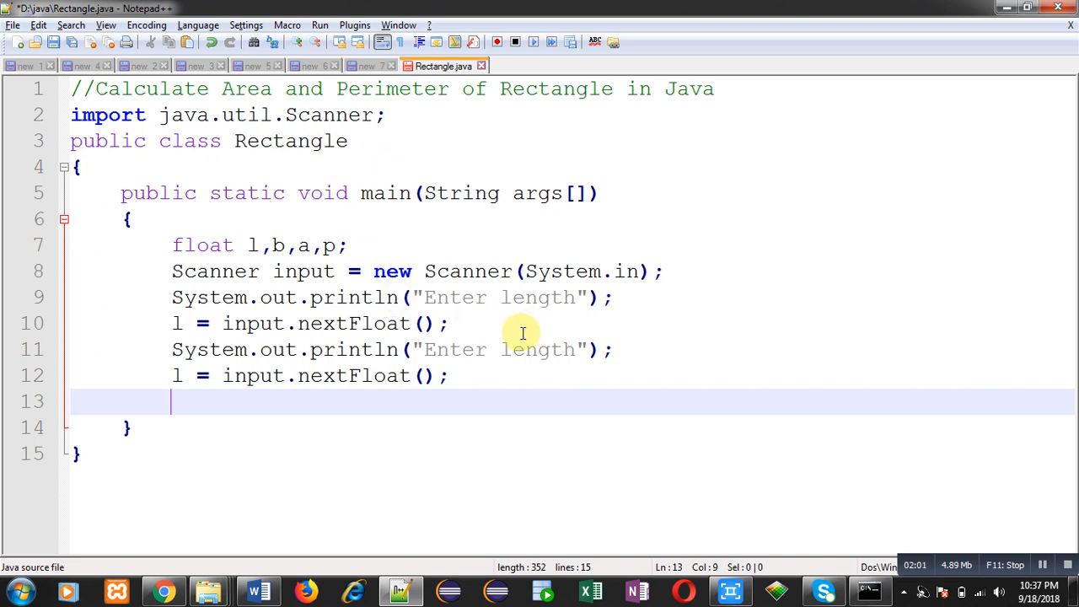
Change the second prompt to "Enter breadth" and read into b instead of l.
{"action": "double_click", "coordinate": [537, 349]}
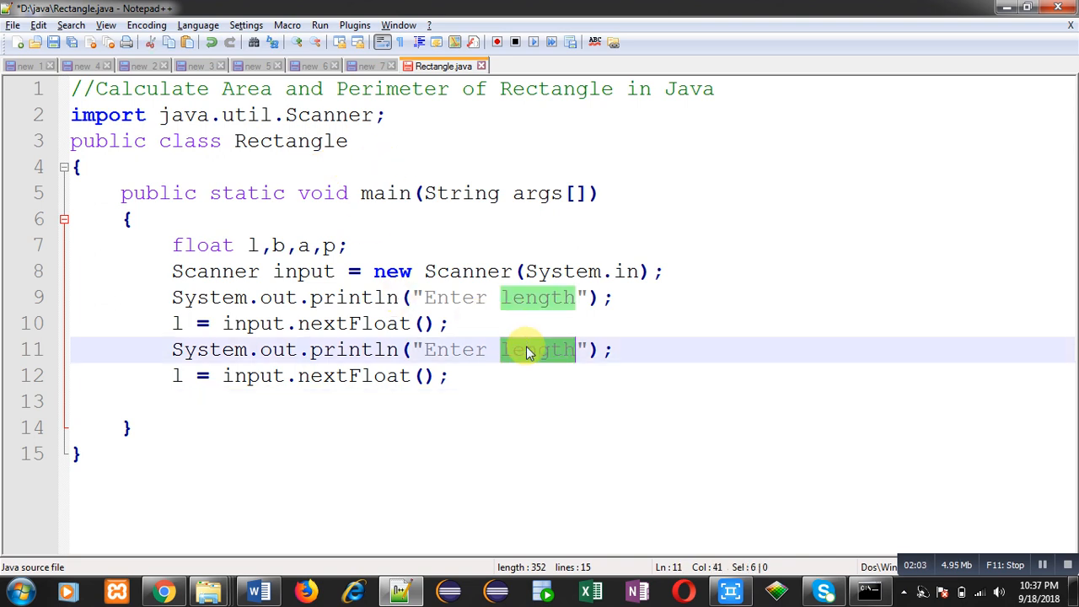
{"action": "type", "text": "breadth"}
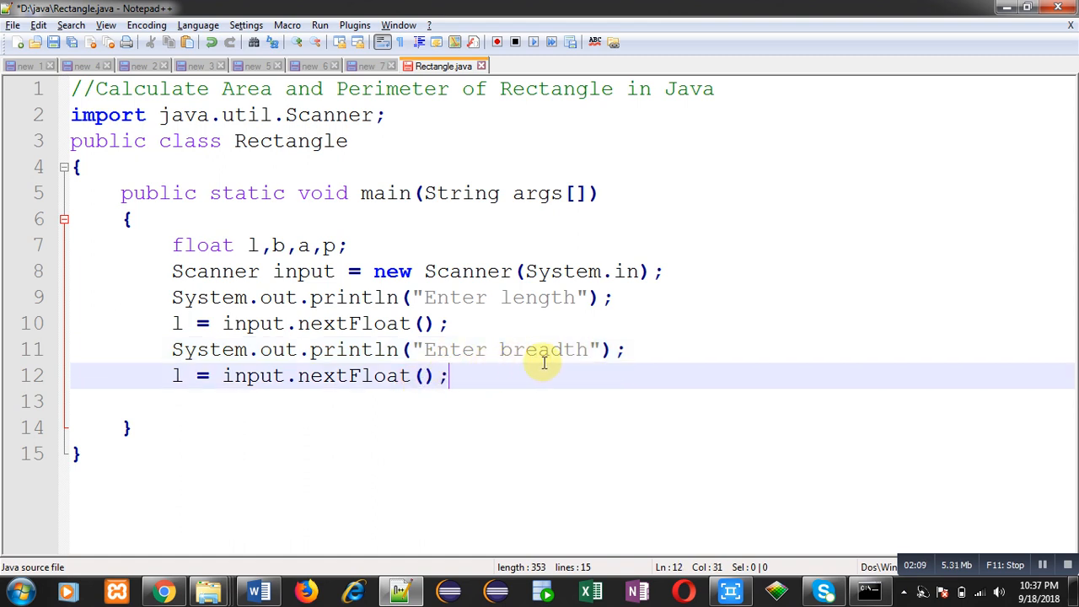
{"action": "left_click", "coordinate": [177, 376]}
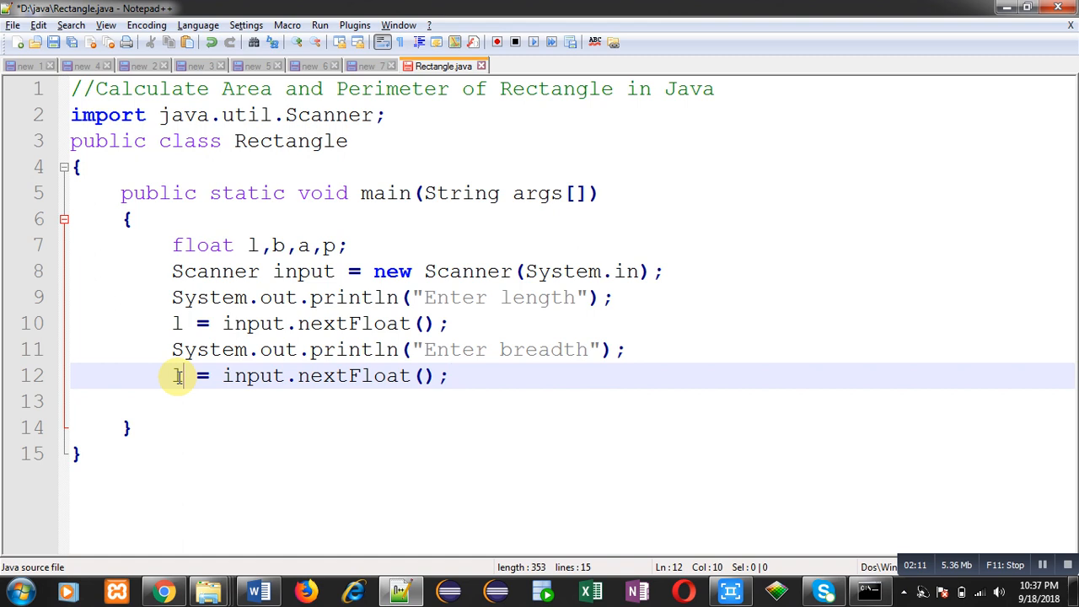
{"action": "type", "text": "b"}
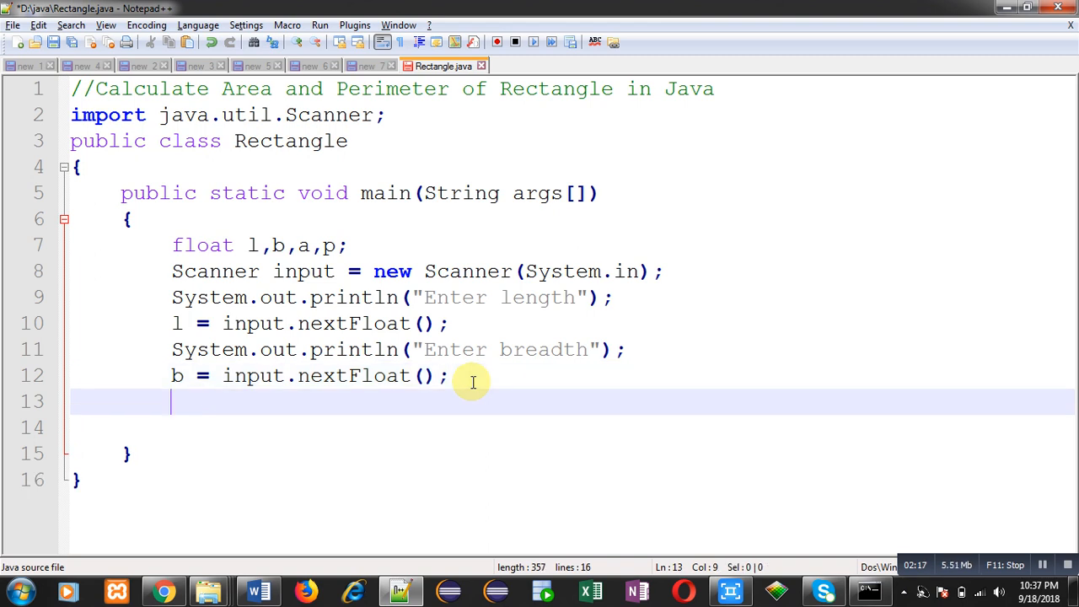
Compute area a = l * b and perimeter p = 2 * (l + b).
{"action": "type", "text": "a ="}
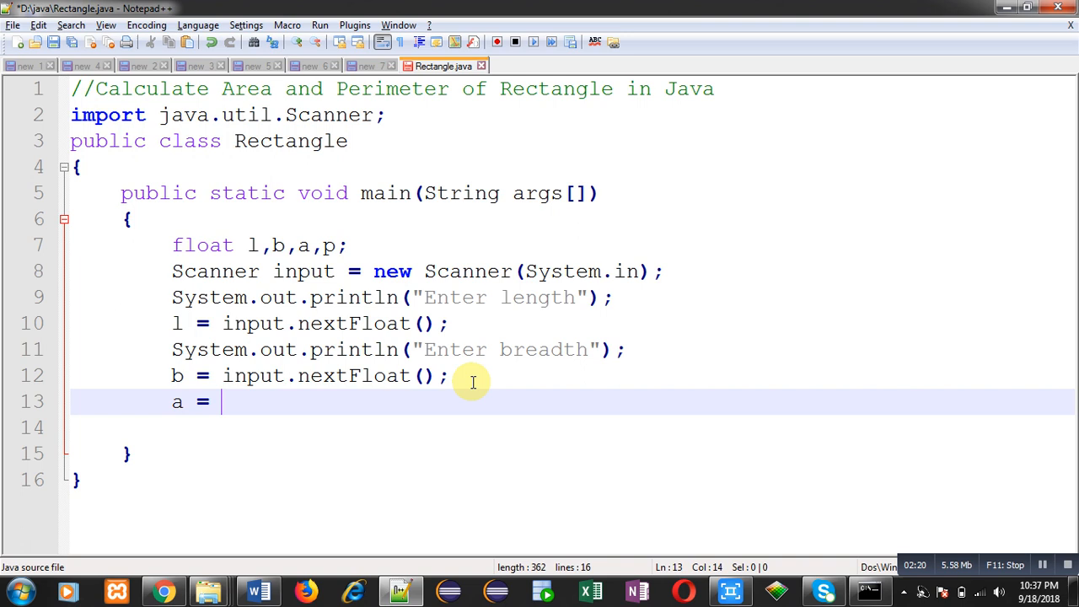
{"action": "type", "text": "l * b;"}
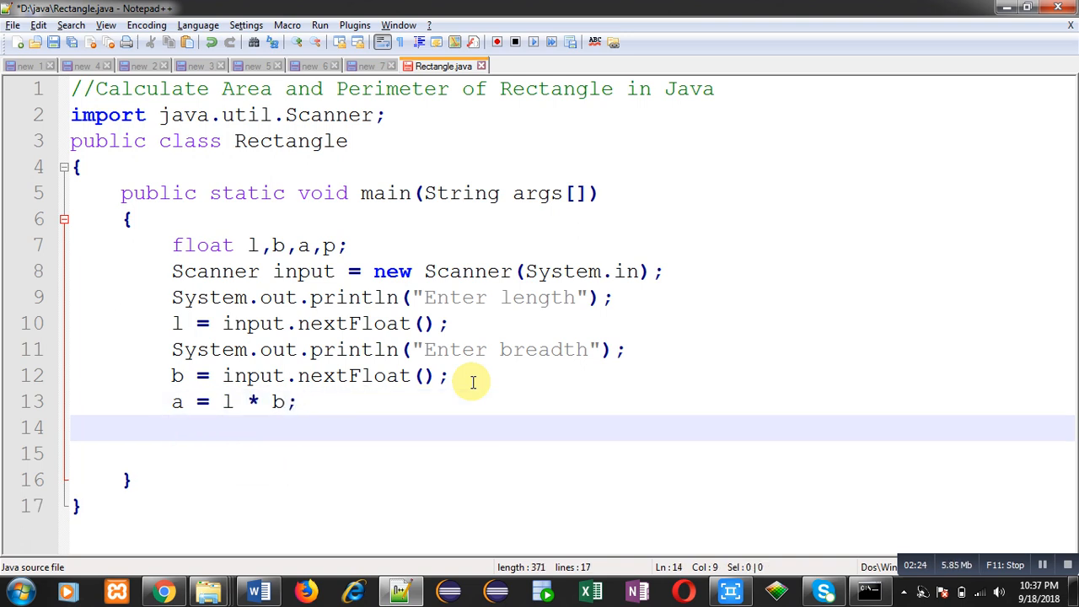
{"action": "type", "text": "p ="}
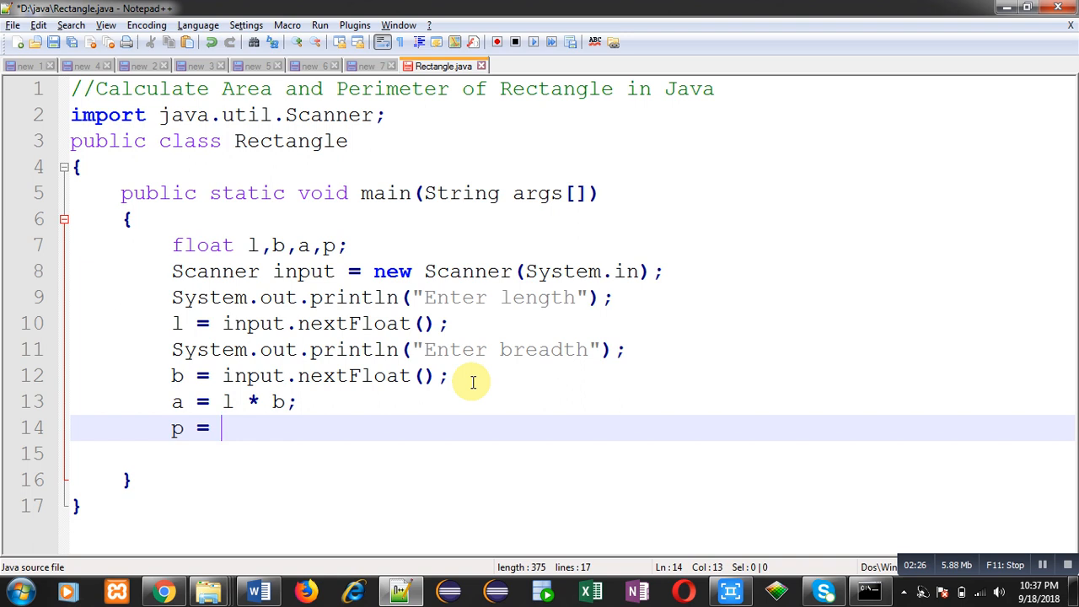
{"action": "type", "text": "2 * ("}
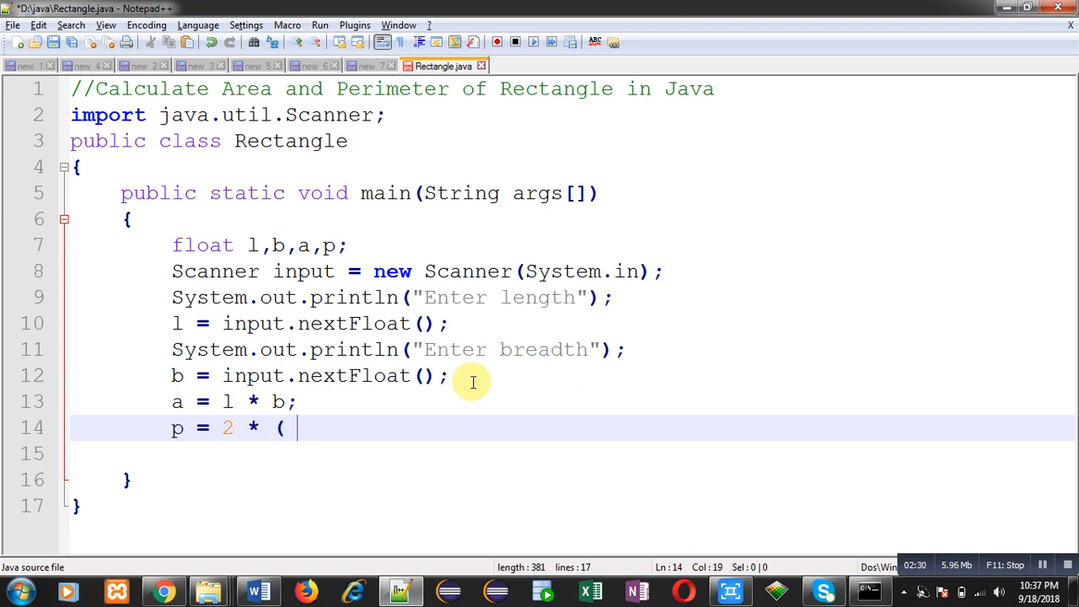
{"action": "type", "text": "l +b )"}
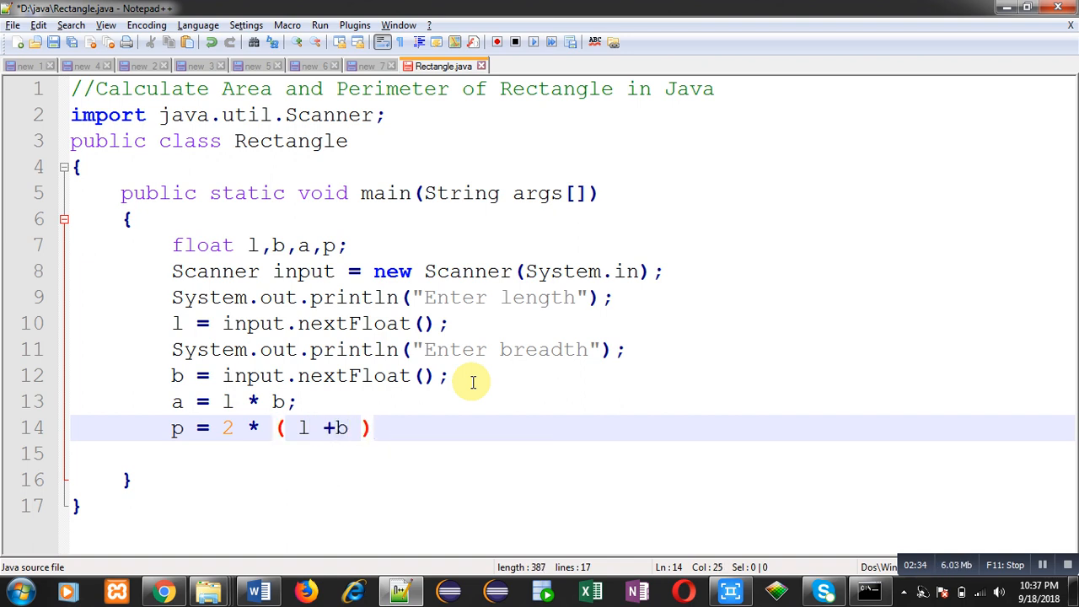
{"action": "type", "text": ";"}
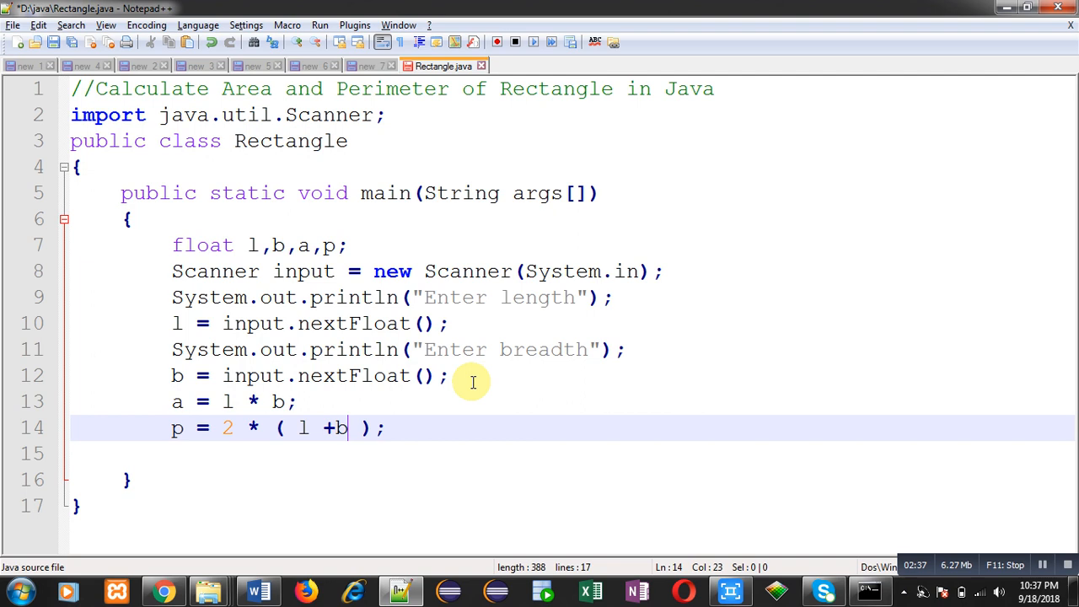
{"action": "key", "text": "enter"}
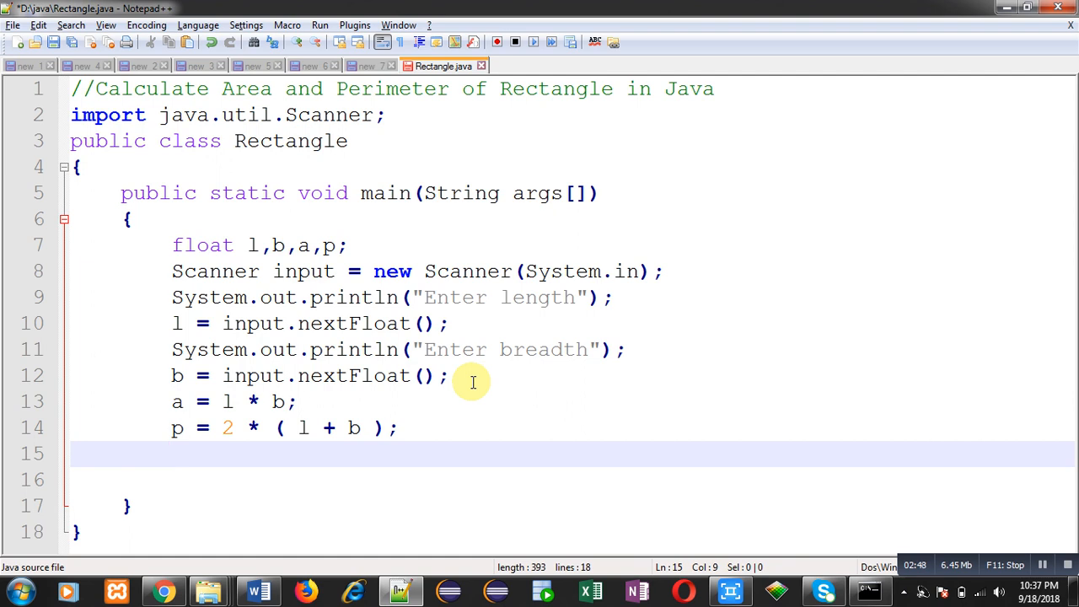
Print the result with System.out.println("Area = " + a);.
{"action": "type", "text": "System.outo"}
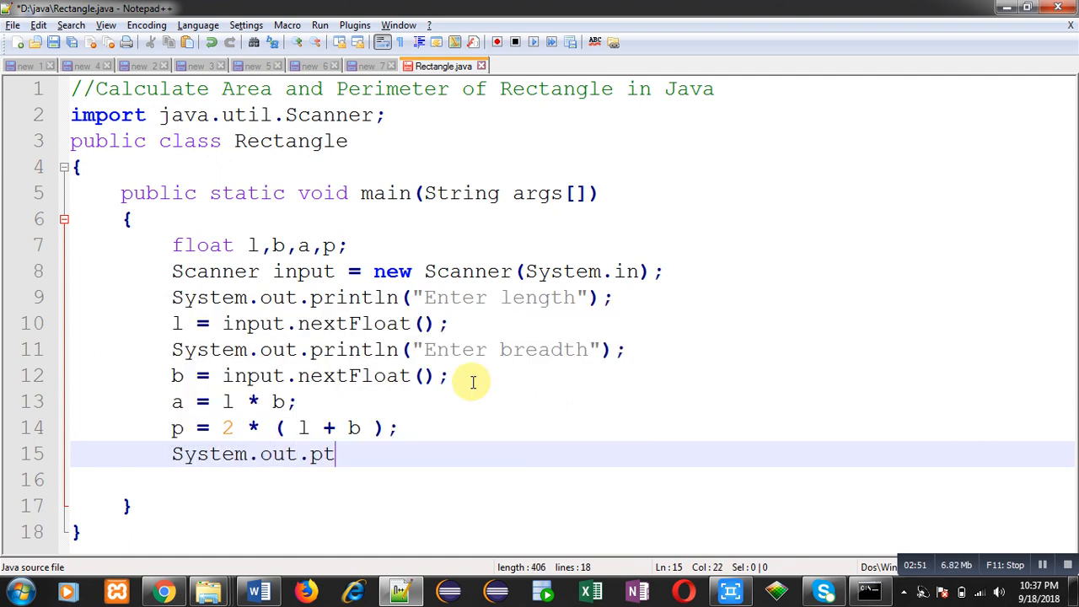
{"action": "type", "text": "rintln"}
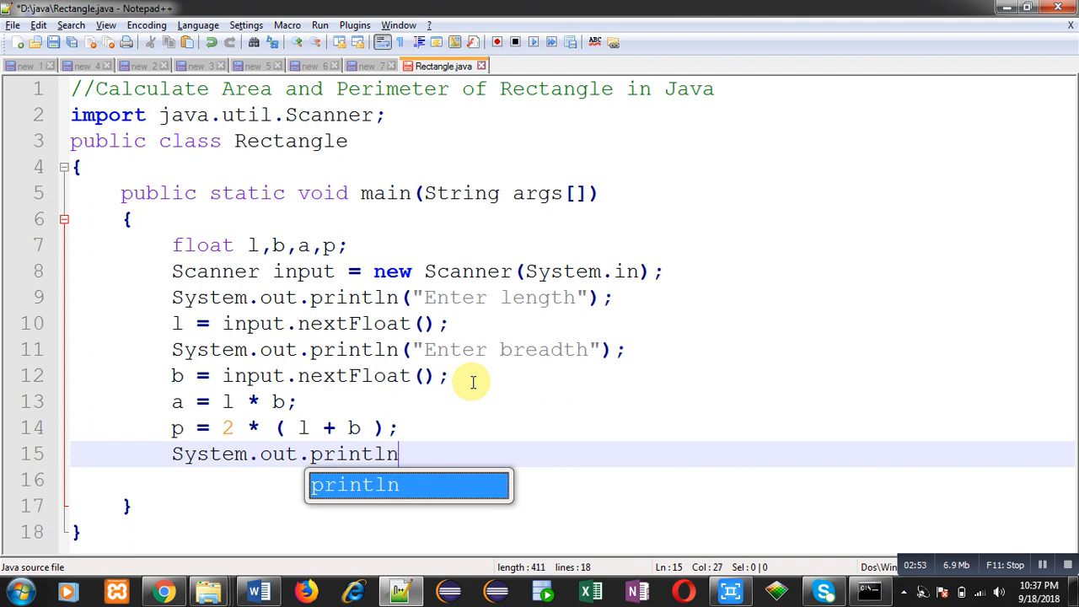
{"action": "type", "text": "(\"Area ="}
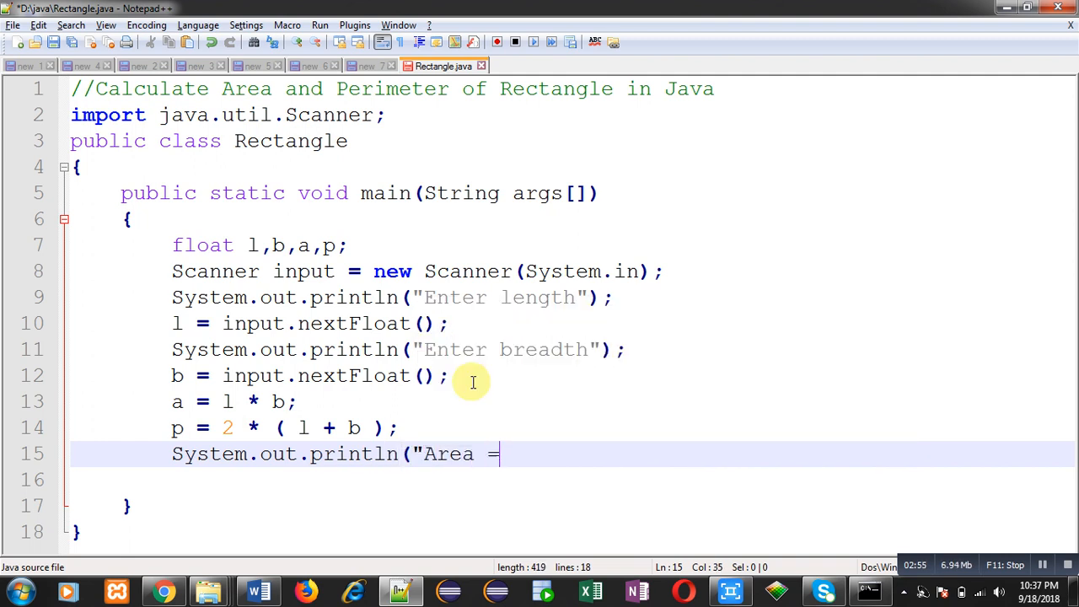
{"action": "type", "text": "\" +"}
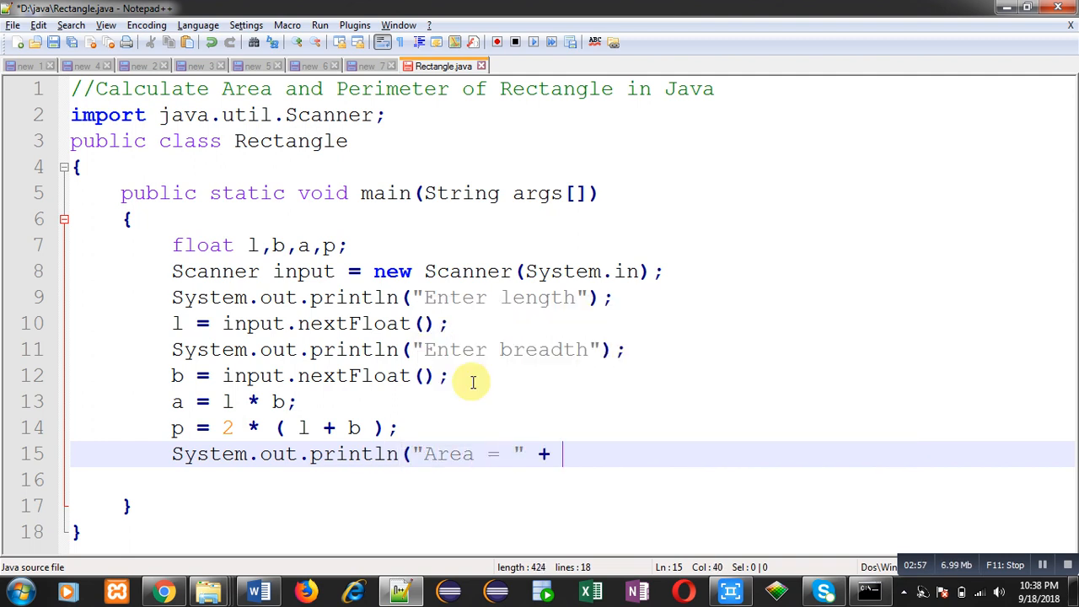
{"action": "type", "text": "a);"}
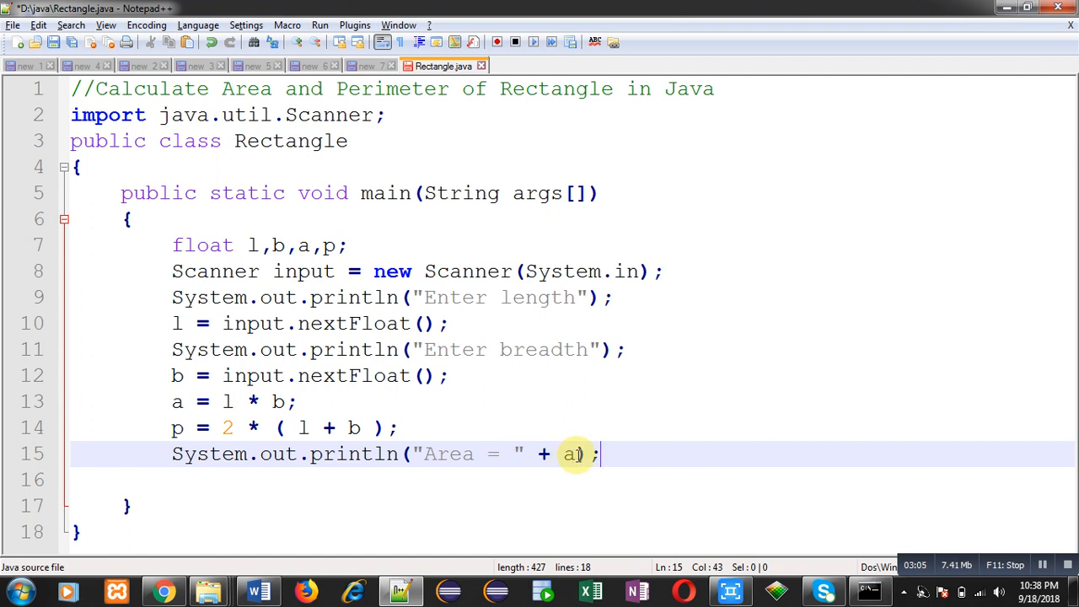
{"action": "key", "text": "Enter"}
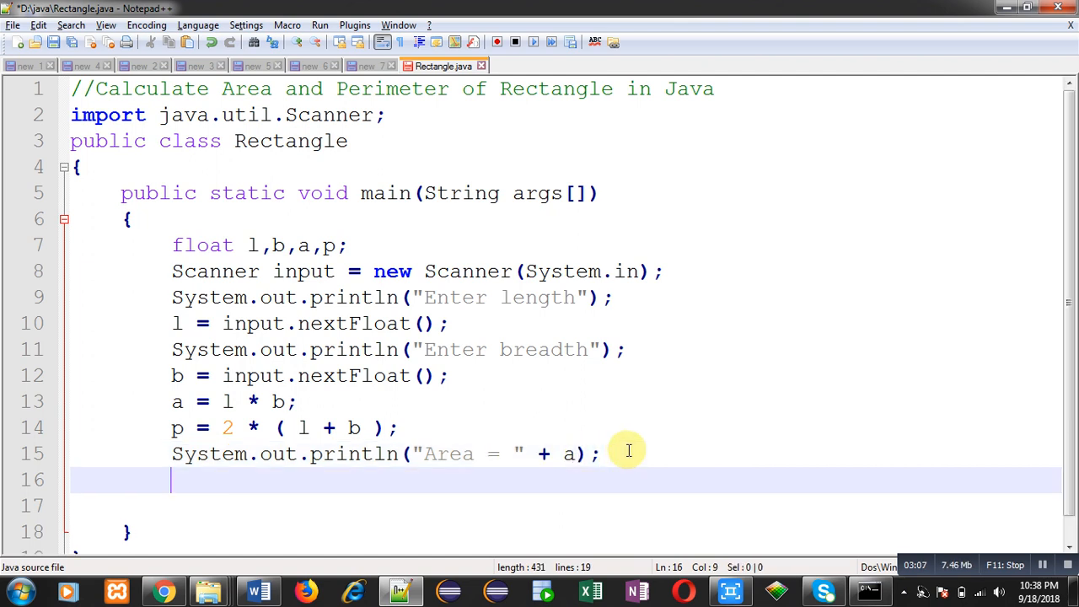
Duplicate the print line into a "Perimeter = " + p output.
{"action": "left_click_drag", "start_coordinate": [172, 453], "coordinate": [172, 479]}
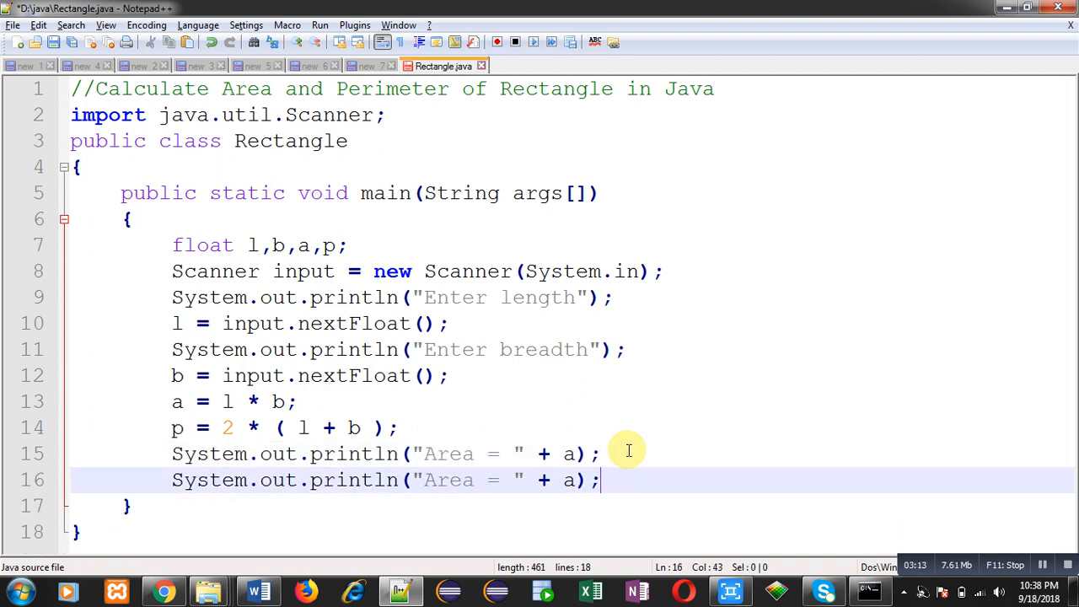
{"action": "left_click", "coordinate": [481, 480]}
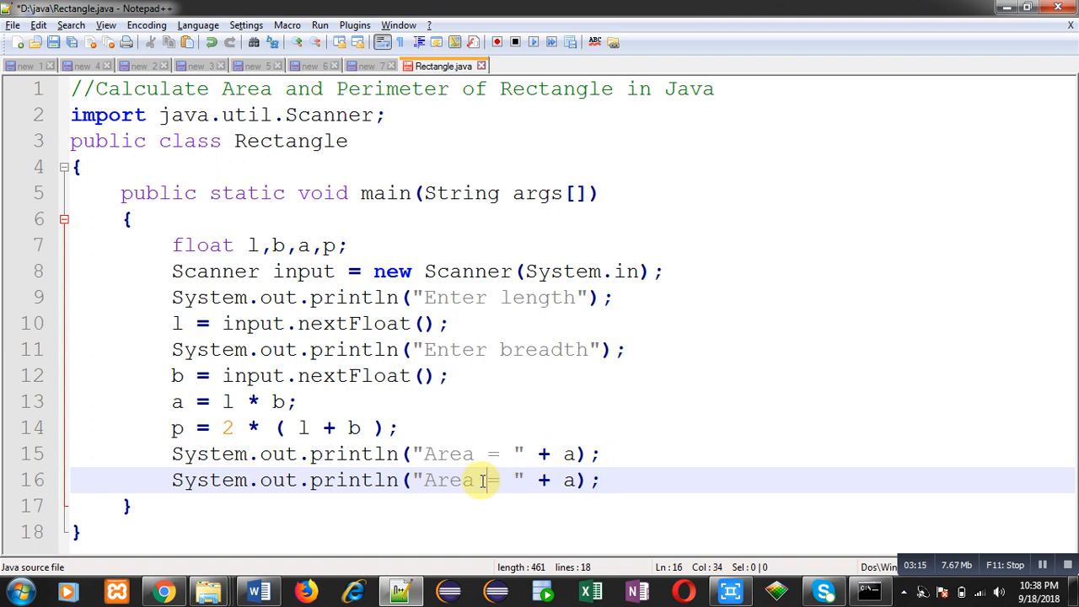
{"action": "type", "text": "Perimeter"}
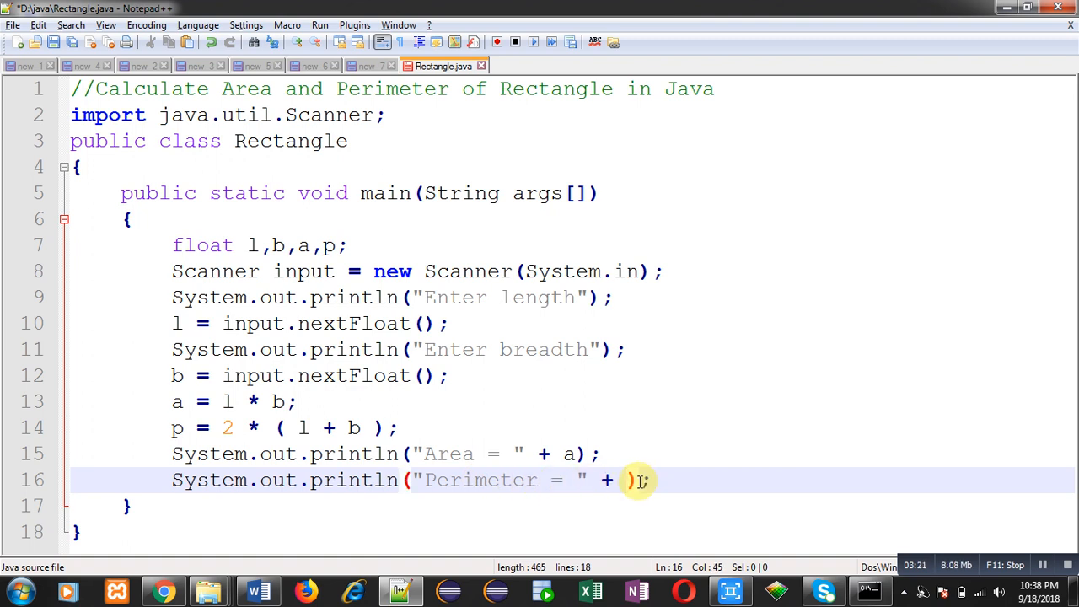
{"action": "type", "text": "p"}
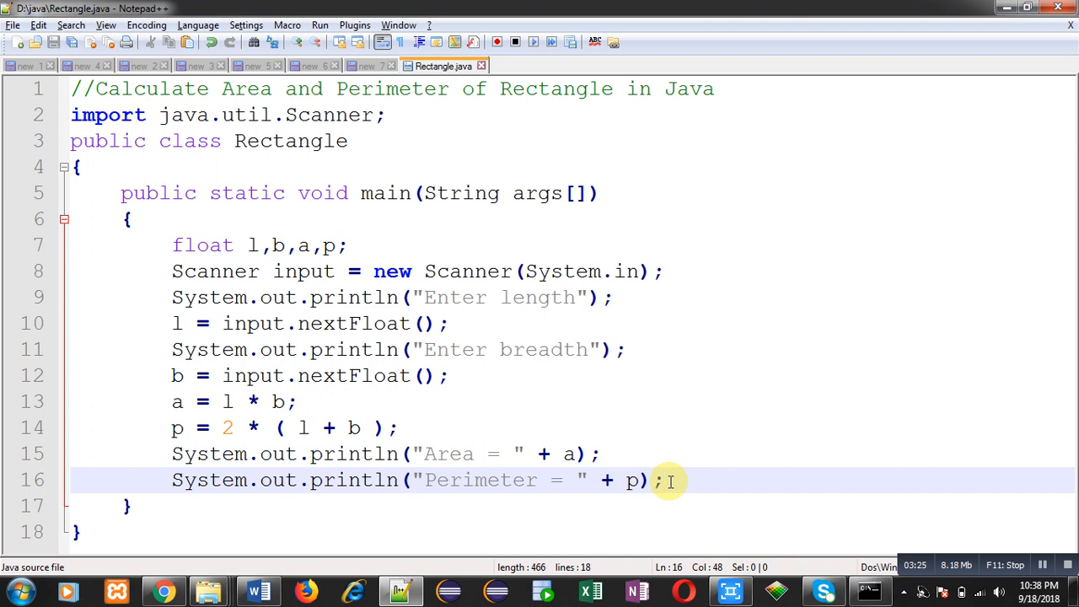
{"action": "mouse_move", "coordinate": [524, 297]}
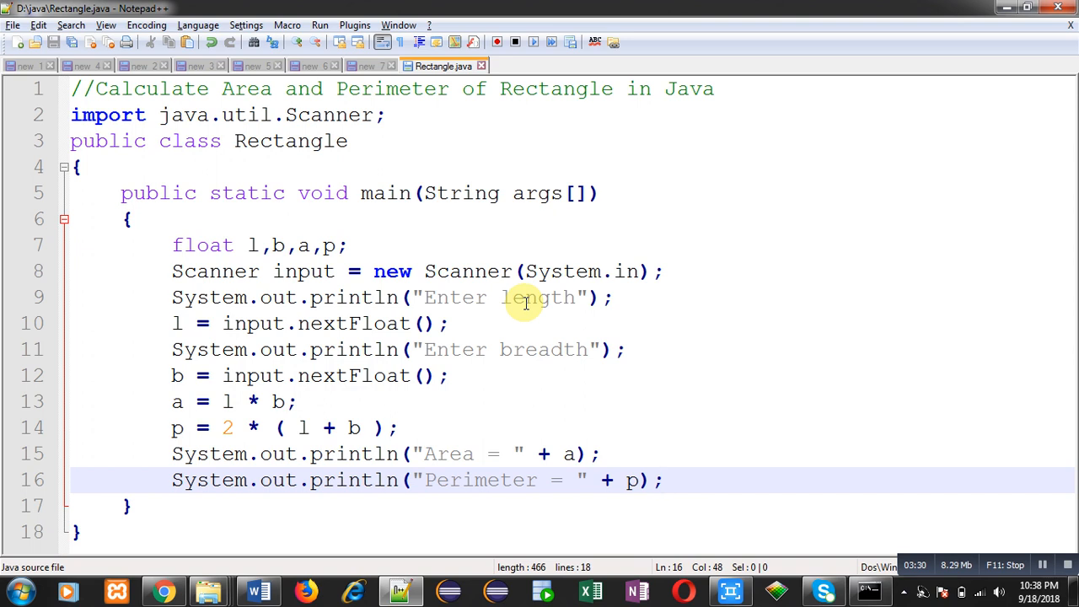
{"action": "mouse_move", "coordinate": [419, 110]}
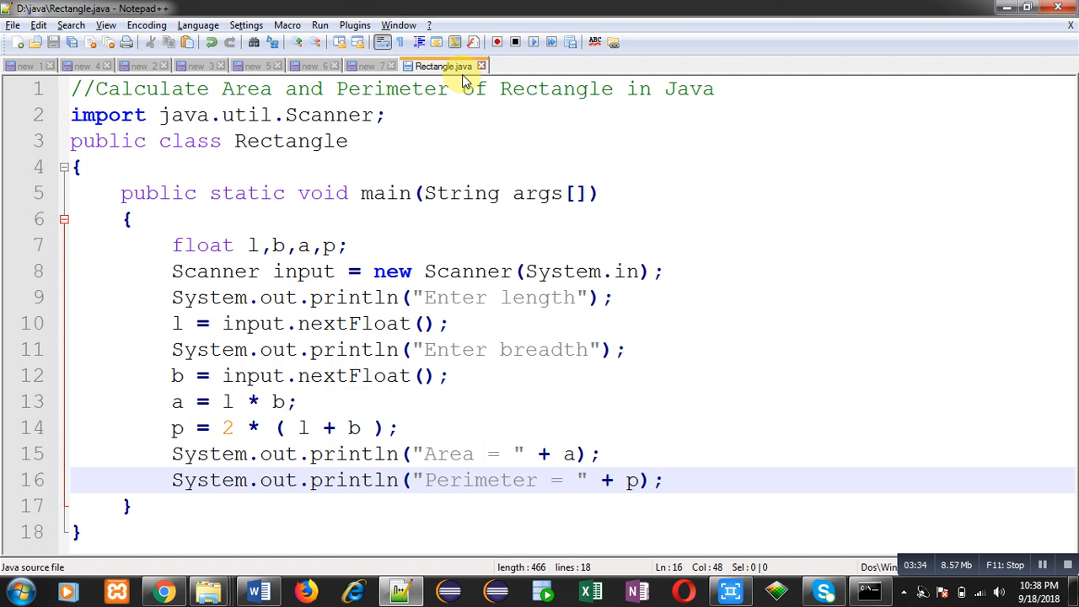
{"action": "mouse_move", "coordinate": [442, 66]}
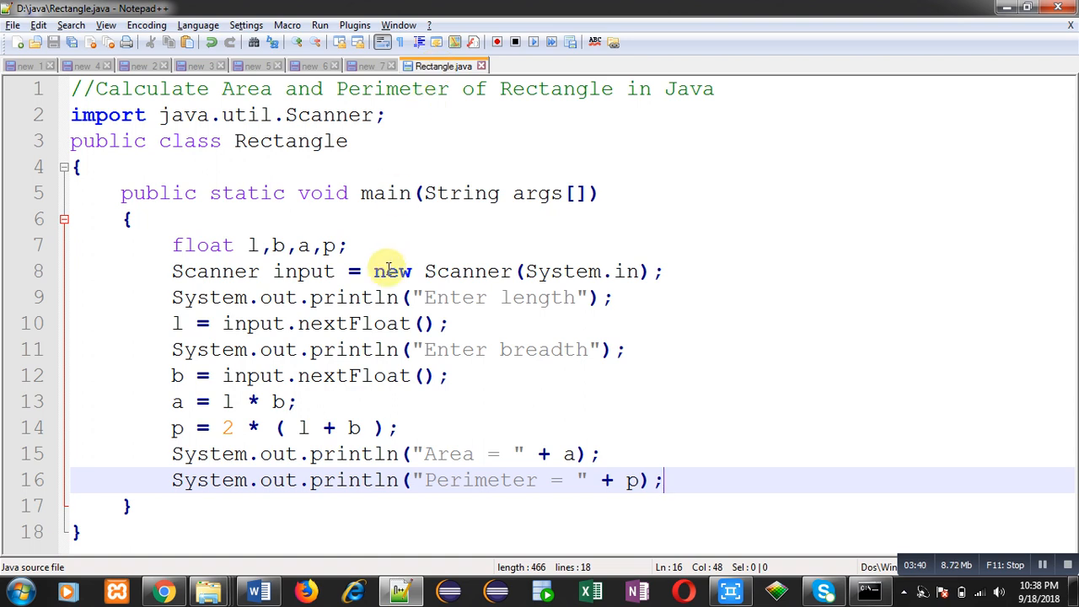
{"action": "mouse_move", "coordinate": [308, 356]}
{"action": "type", "text": "cd ja"}
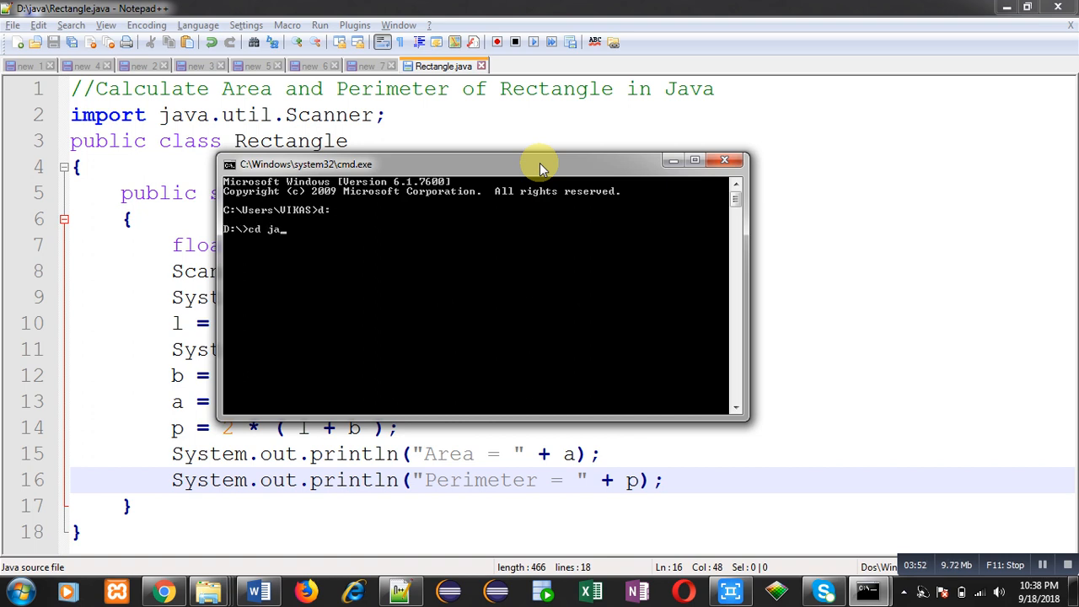
Change into D:\java and compile Rectangle.java with javac.
{"action": "key", "text": "Return"}
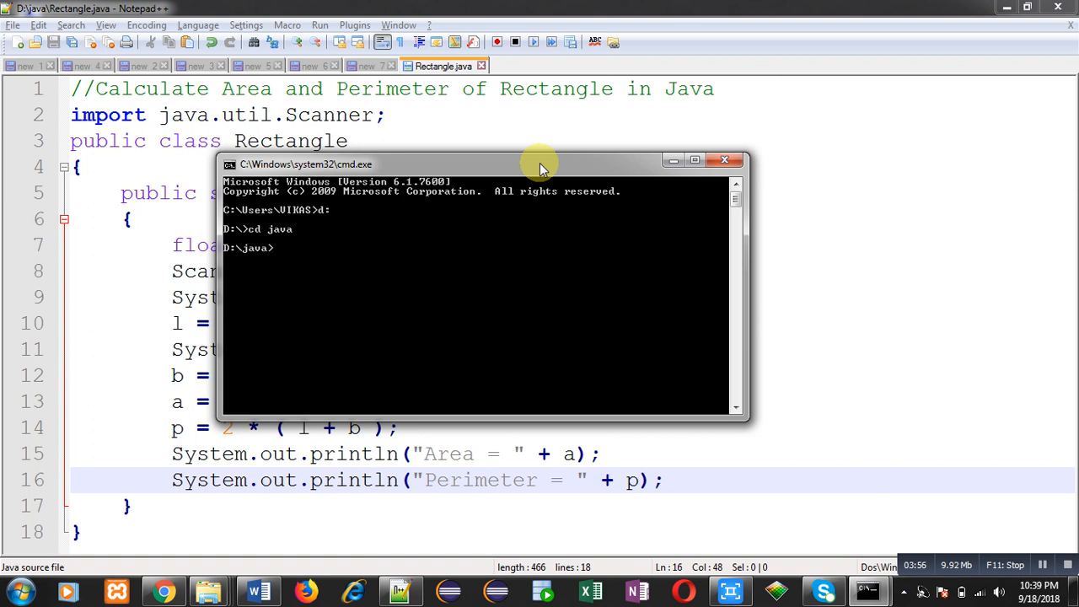
{"action": "type", "text": "javac"}
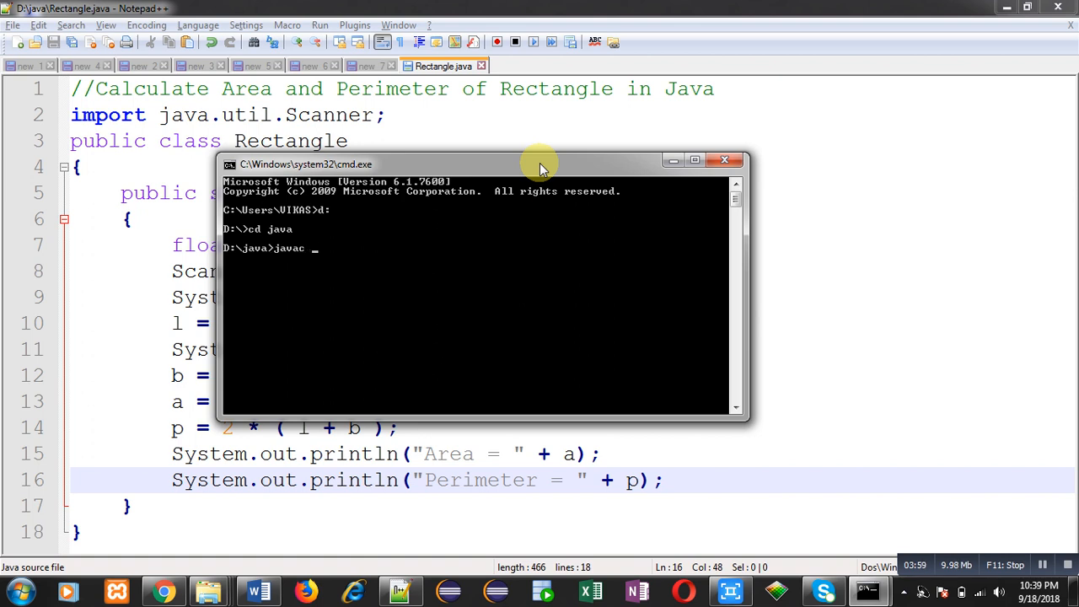
{"action": "type", "text": "Rectangle"}
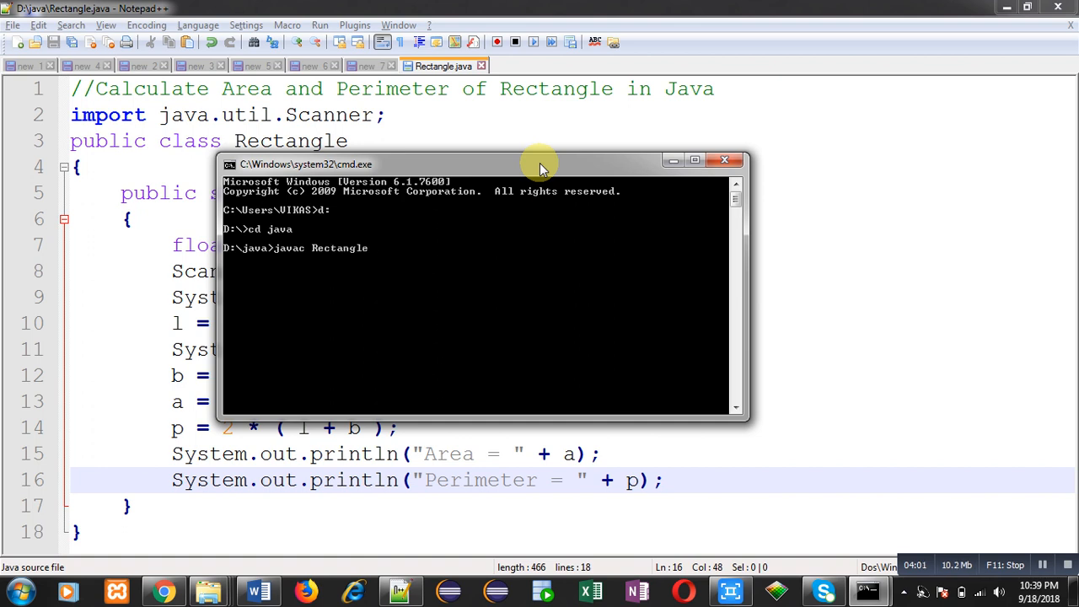
{"action": "type", "text": ".java"}
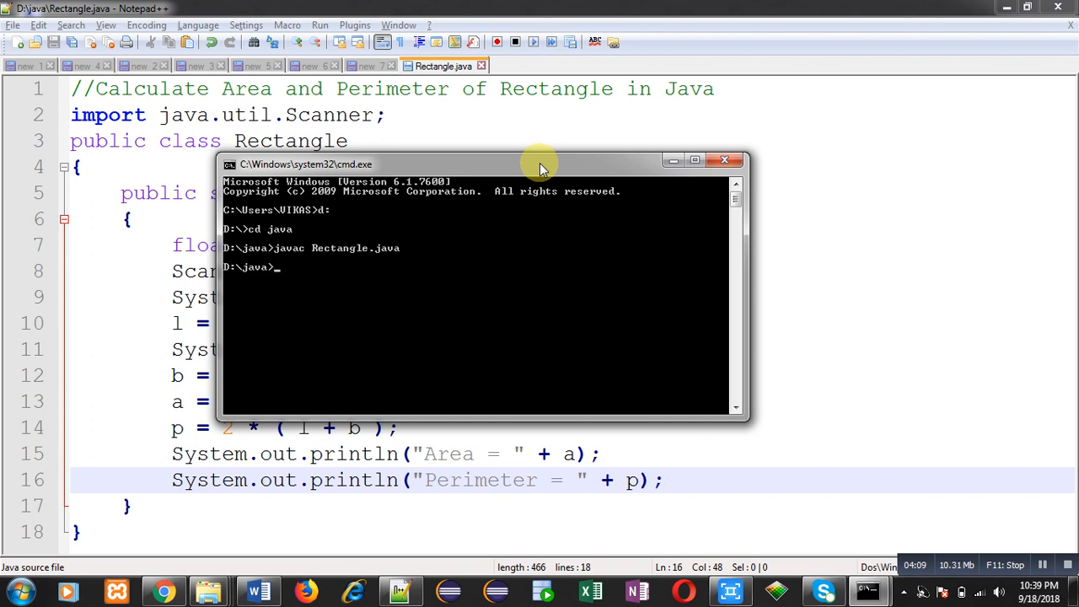
Run java Rectangle, entering length 4 and breadth 5.
{"action": "type", "text": "java"}
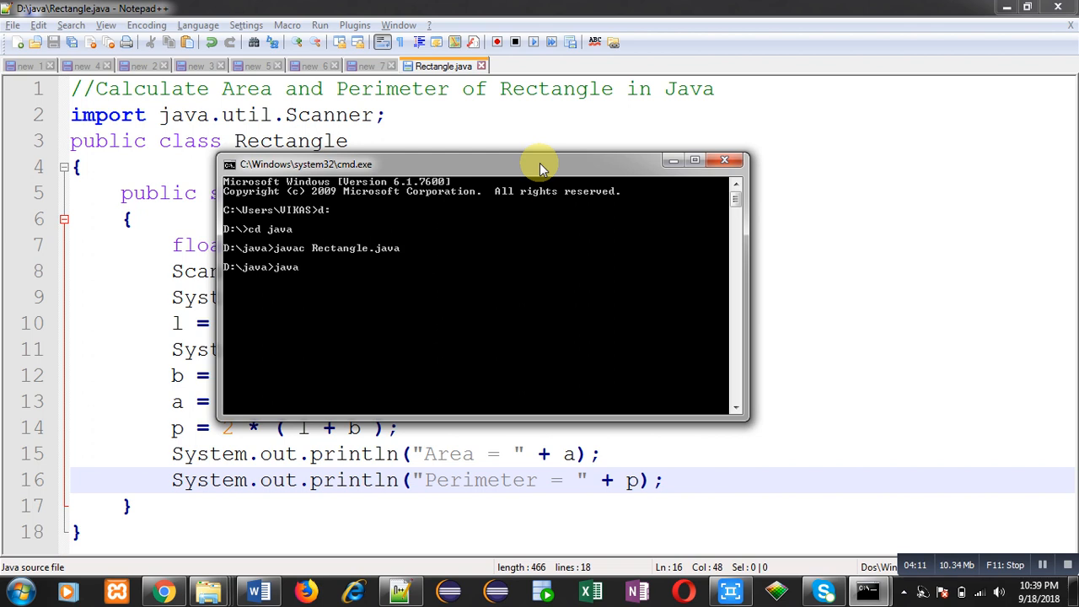
{"action": "type", "text": "Recta"}
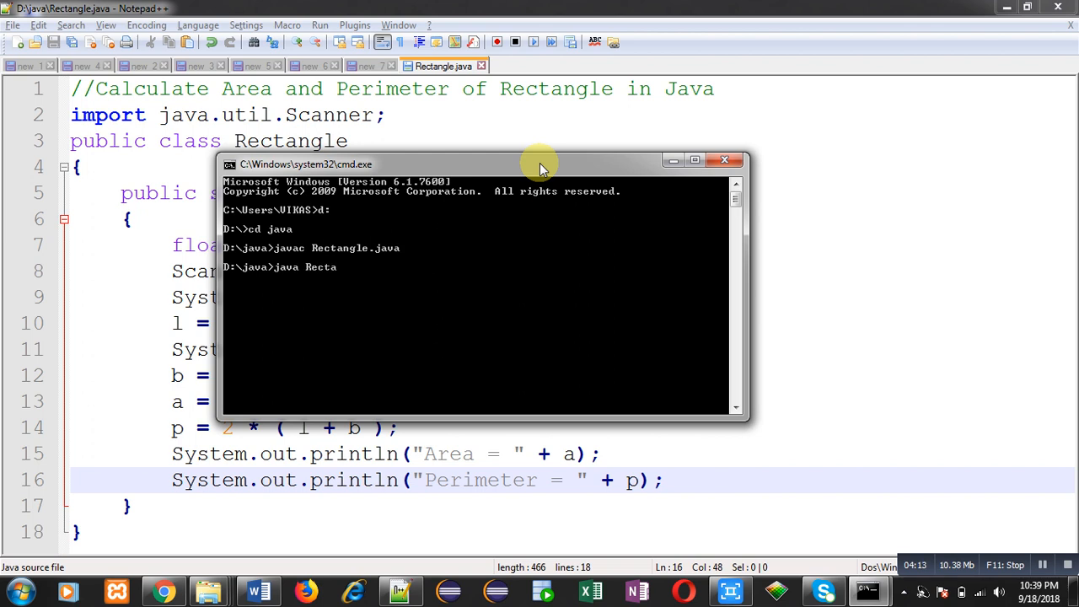
{"action": "type", "text": "ngle"}
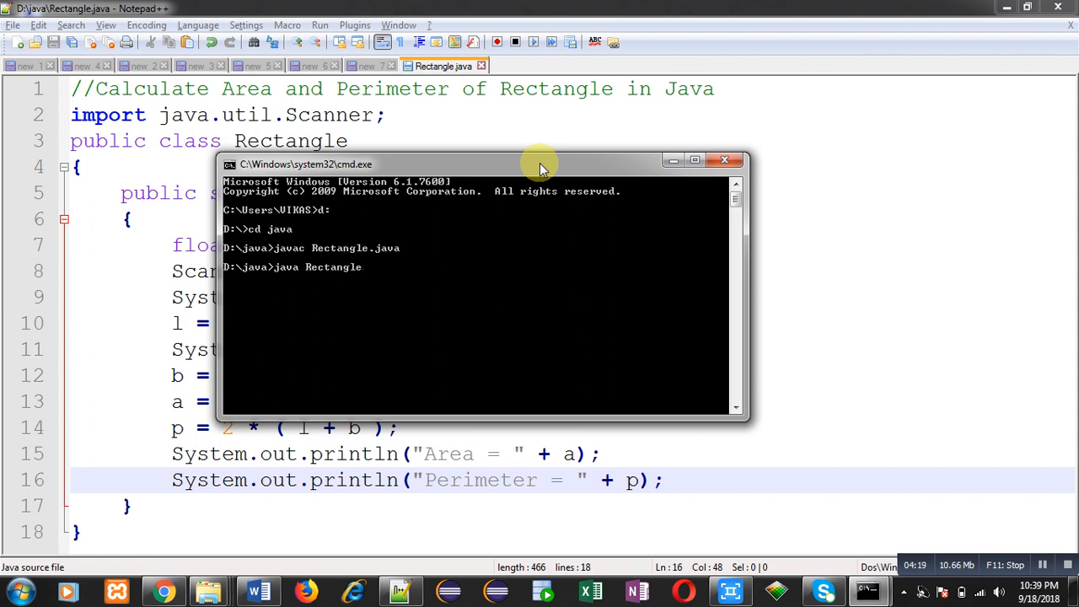
{"action": "key", "text": "Return"}
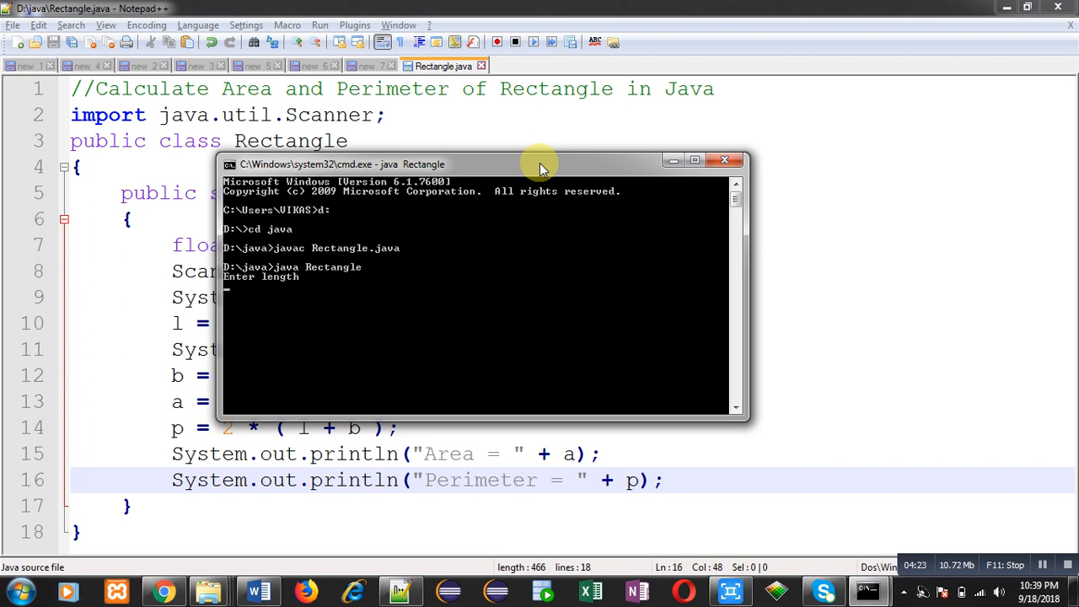
{"action": "type", "text": "4"}
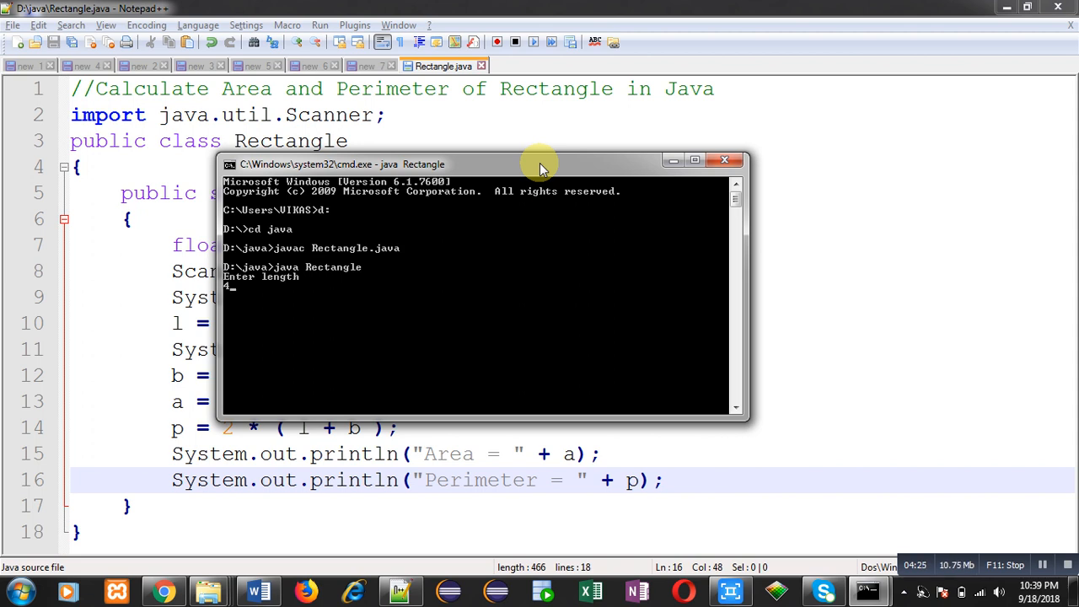
{"action": "key", "text": "Return"}
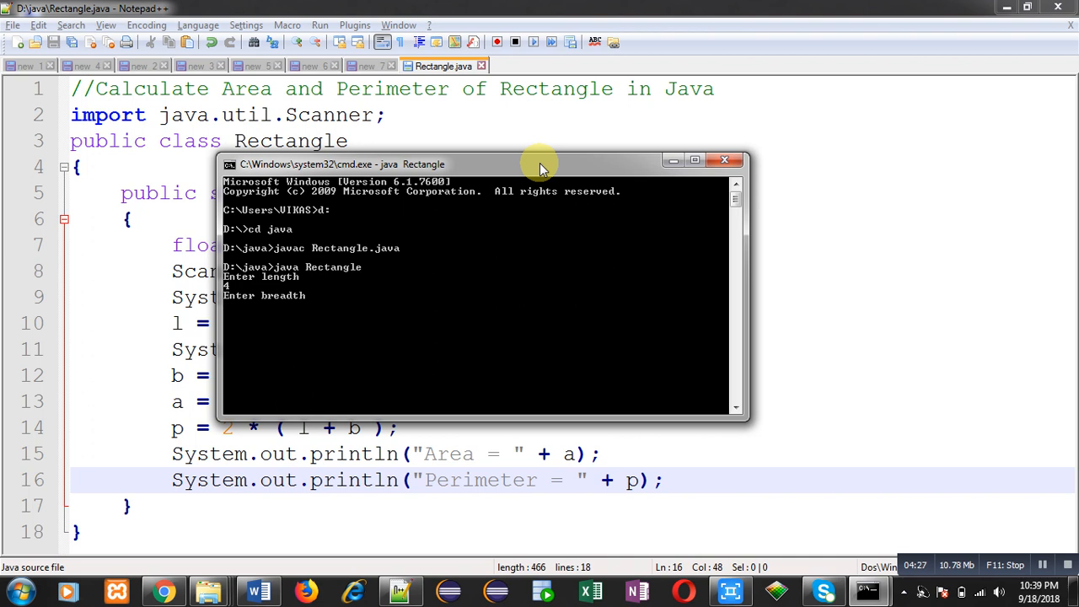
{"action": "type", "text": "5"}
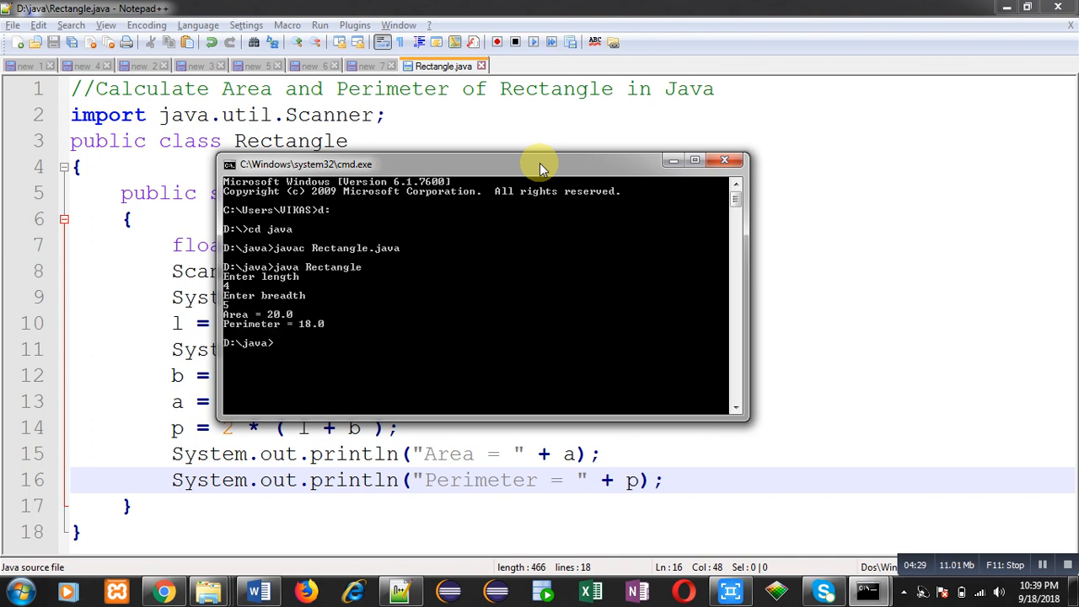